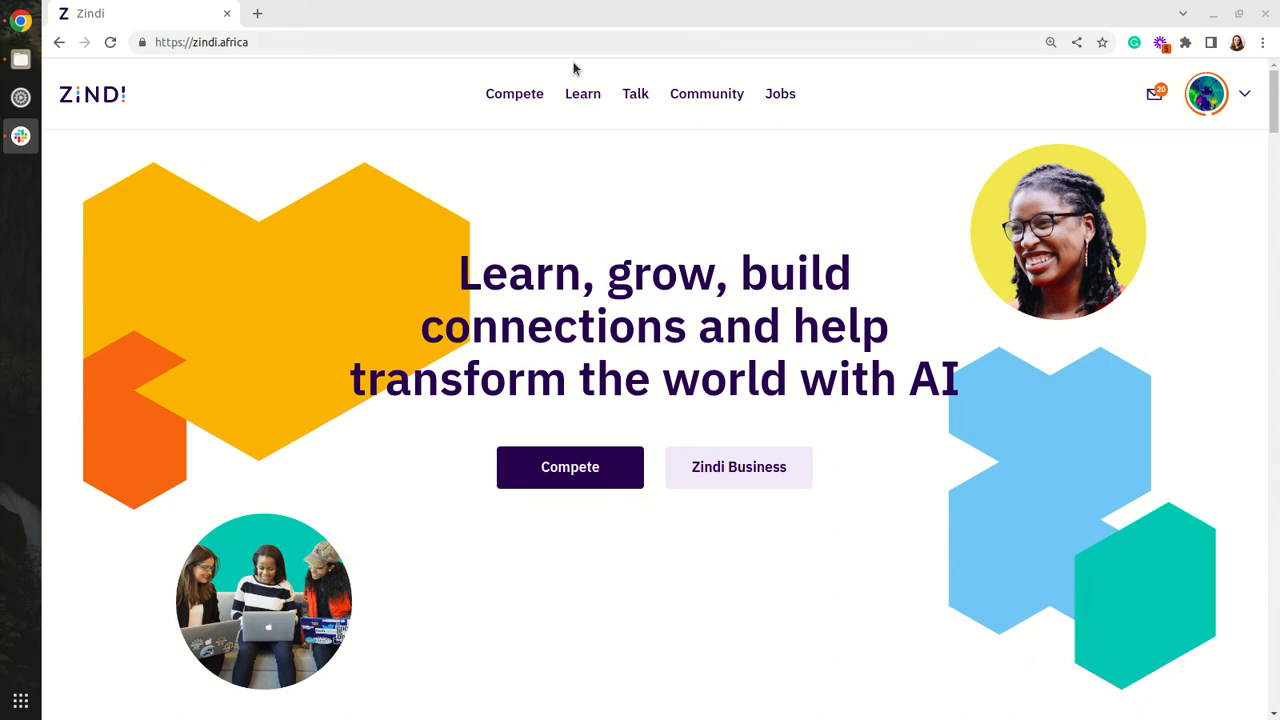
# Step: Reach the Files list on the Data page of Zindi's Financial Inclusion in Africa competition
pyautogui.click(514, 94)
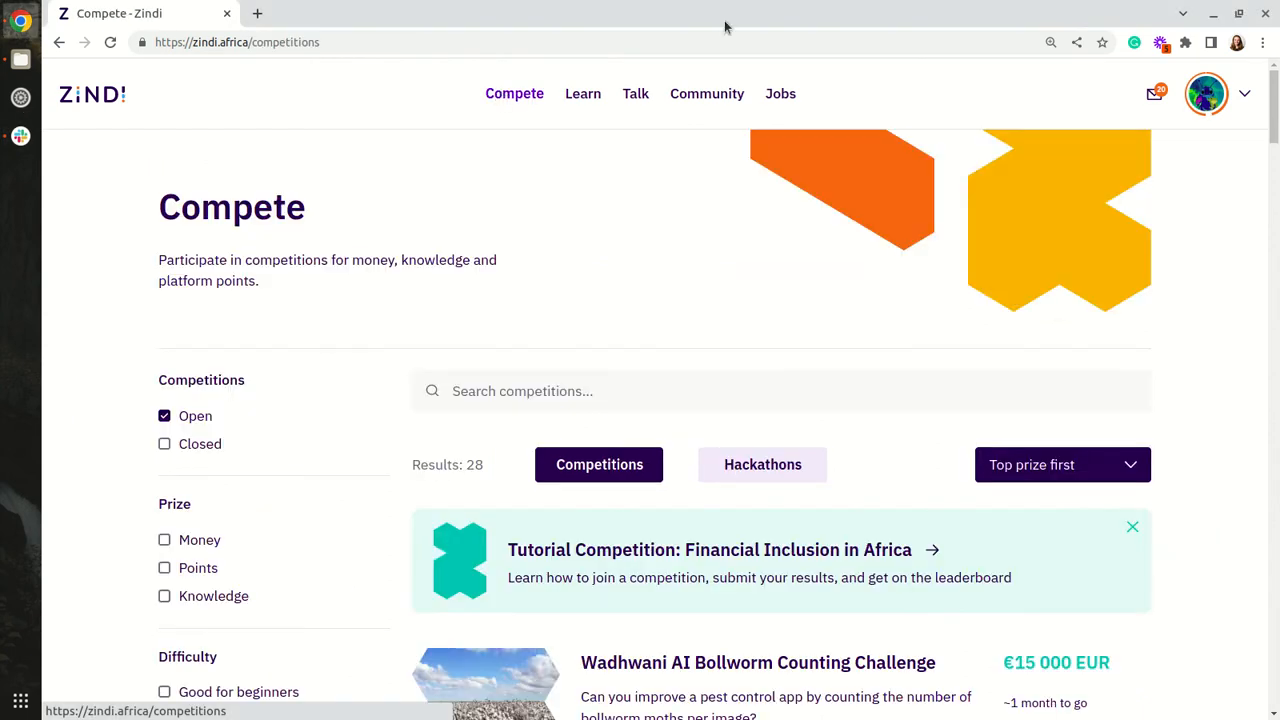
pyautogui.click(708, 548)
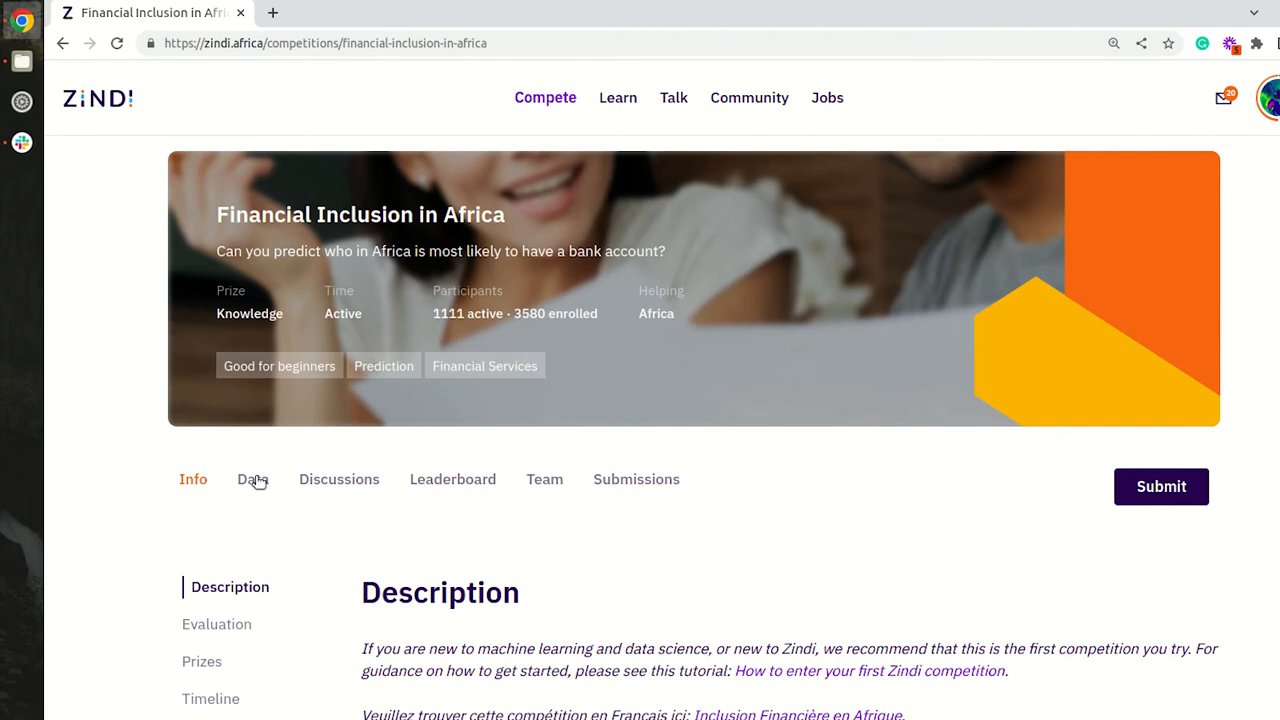
pyautogui.click(252, 480)
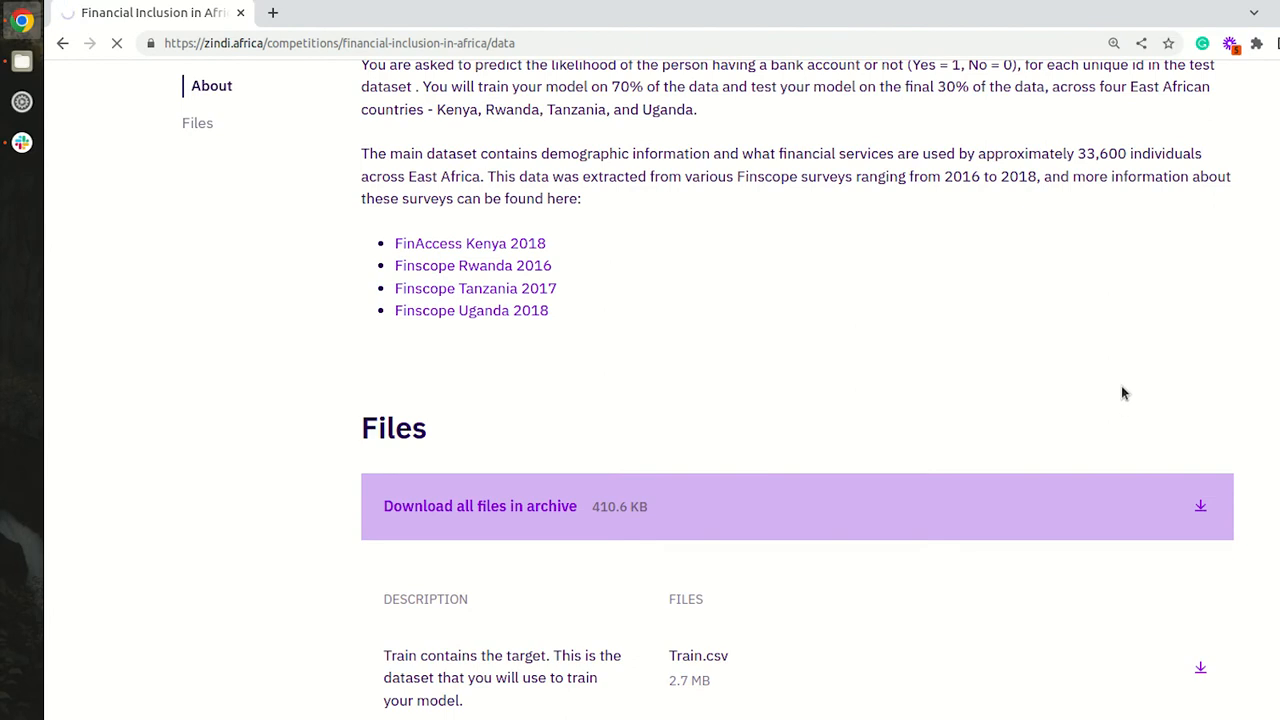
pyautogui.scroll(-3)
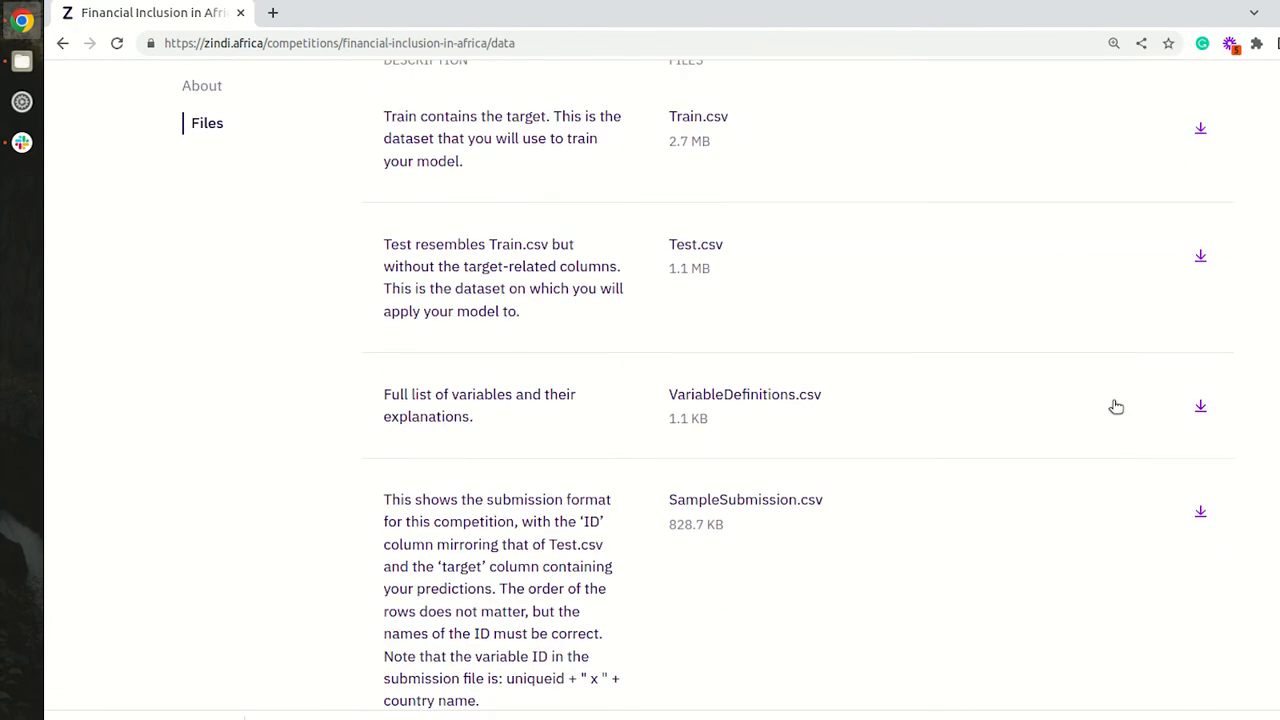
pyautogui.scroll(-3)
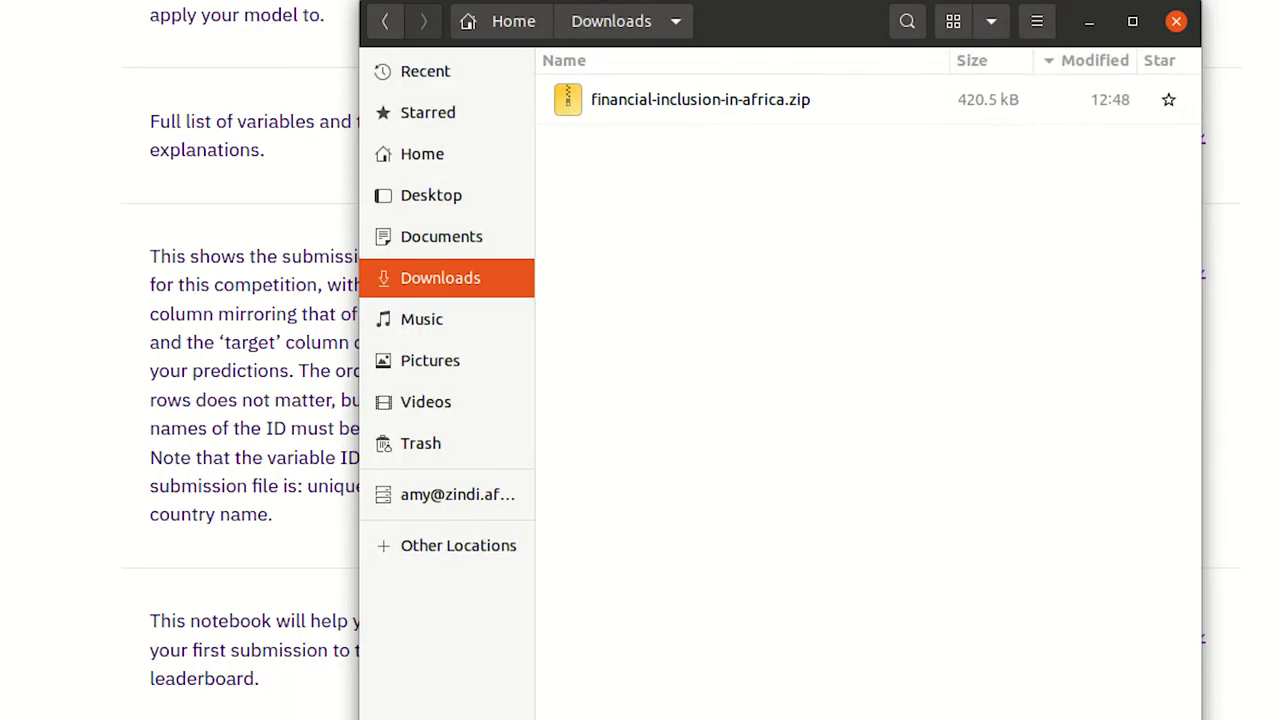
# Step: Extract financial-inclusion-in-africa.zip in Downloads and enter the folder with Train.csv, Test.csv and StarterNotebook.ipynb
pyautogui.rightClick(700, 100)
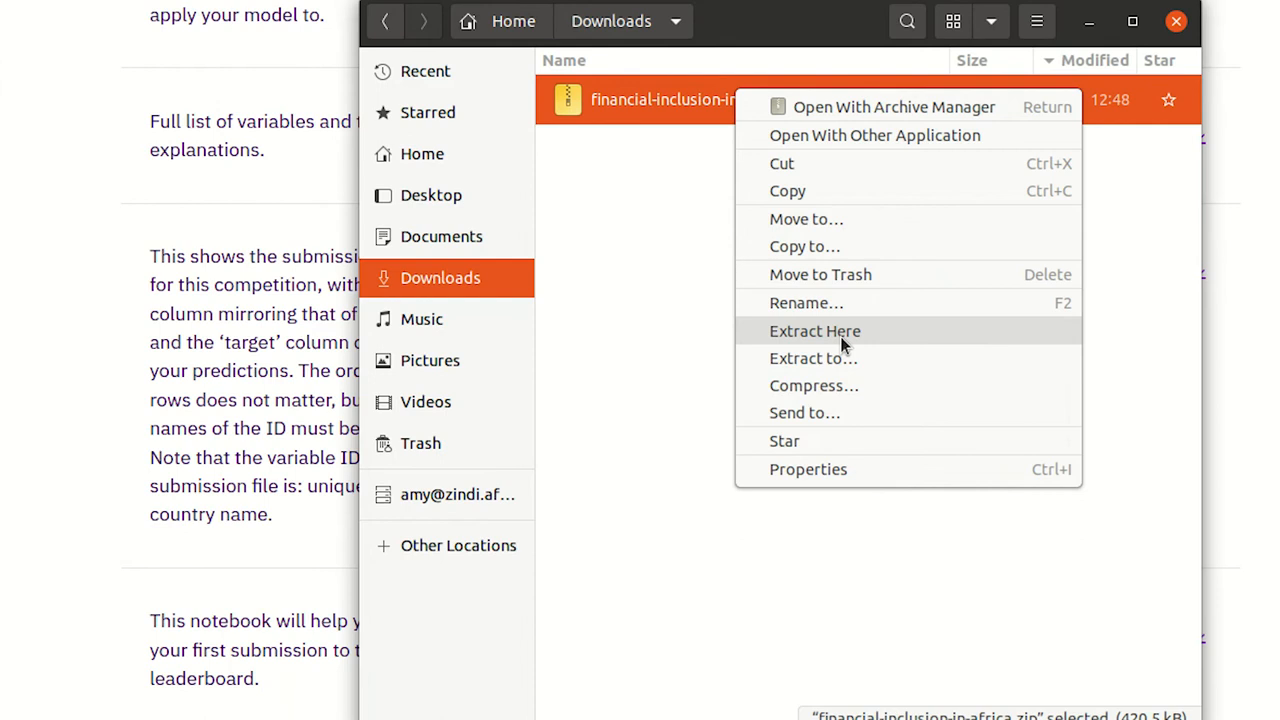
pyautogui.click(814, 332)
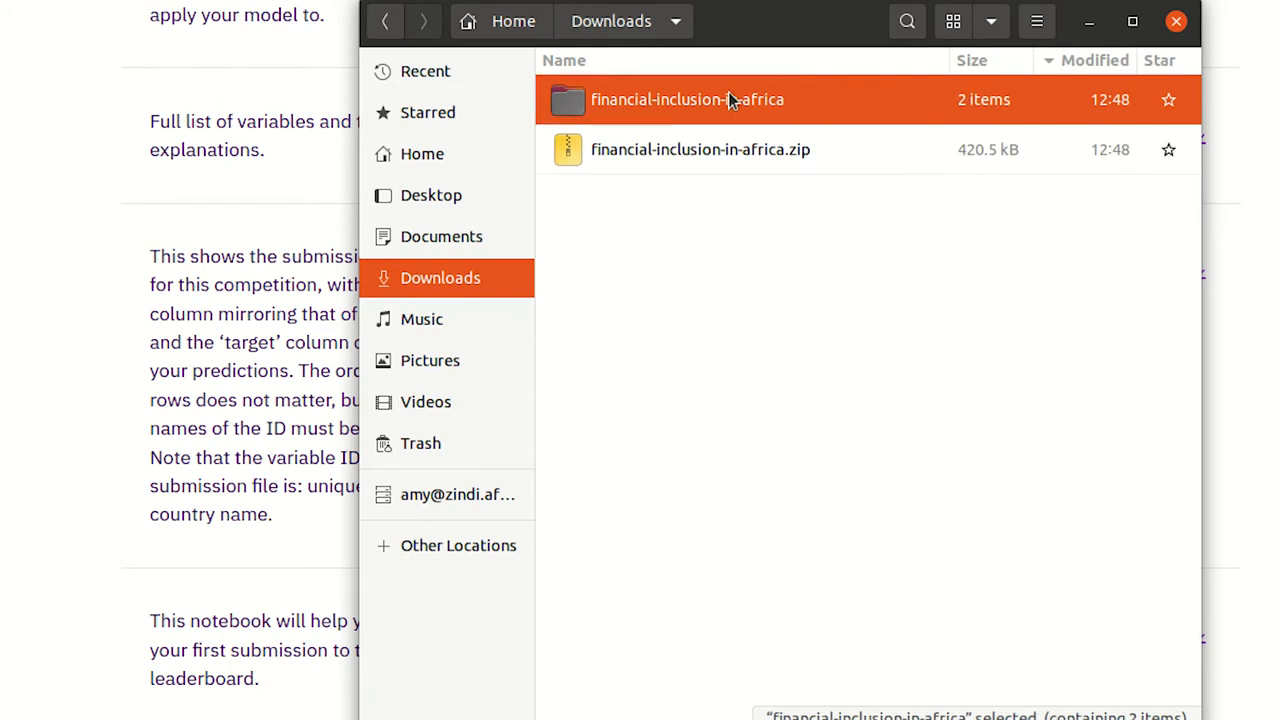
pyautogui.doubleClick(688, 100)
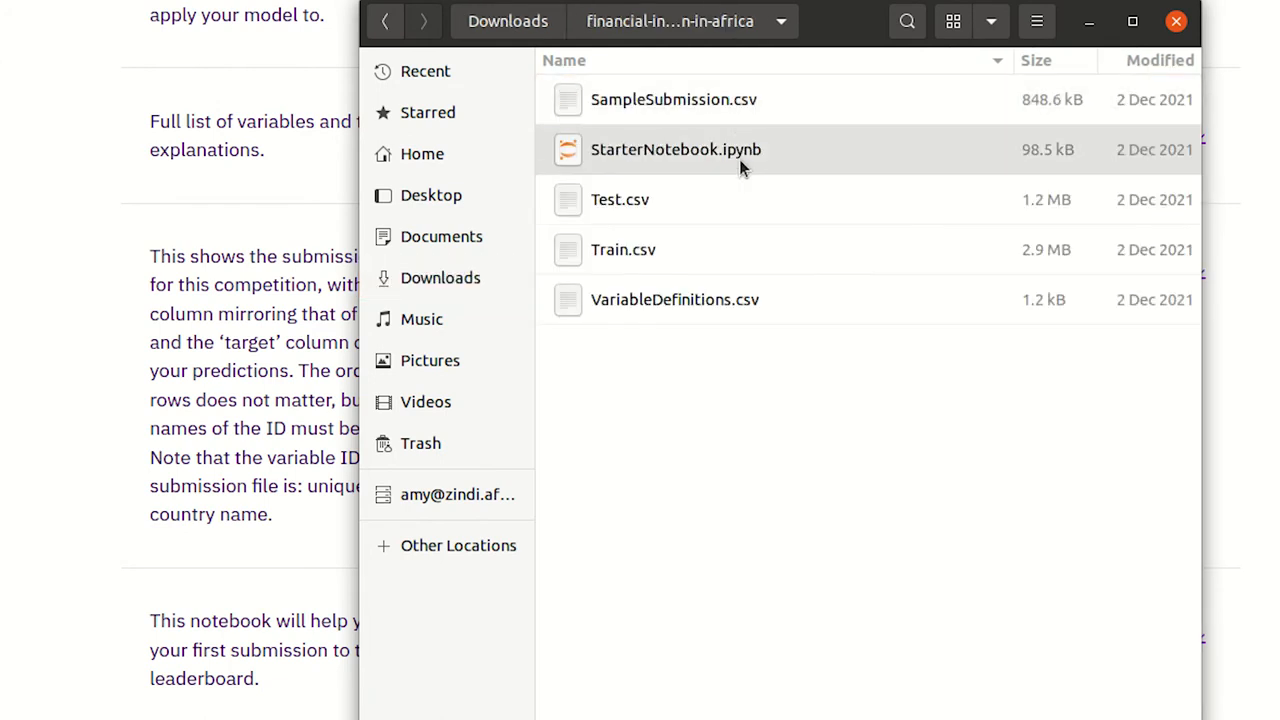
pyautogui.click(1176, 20)
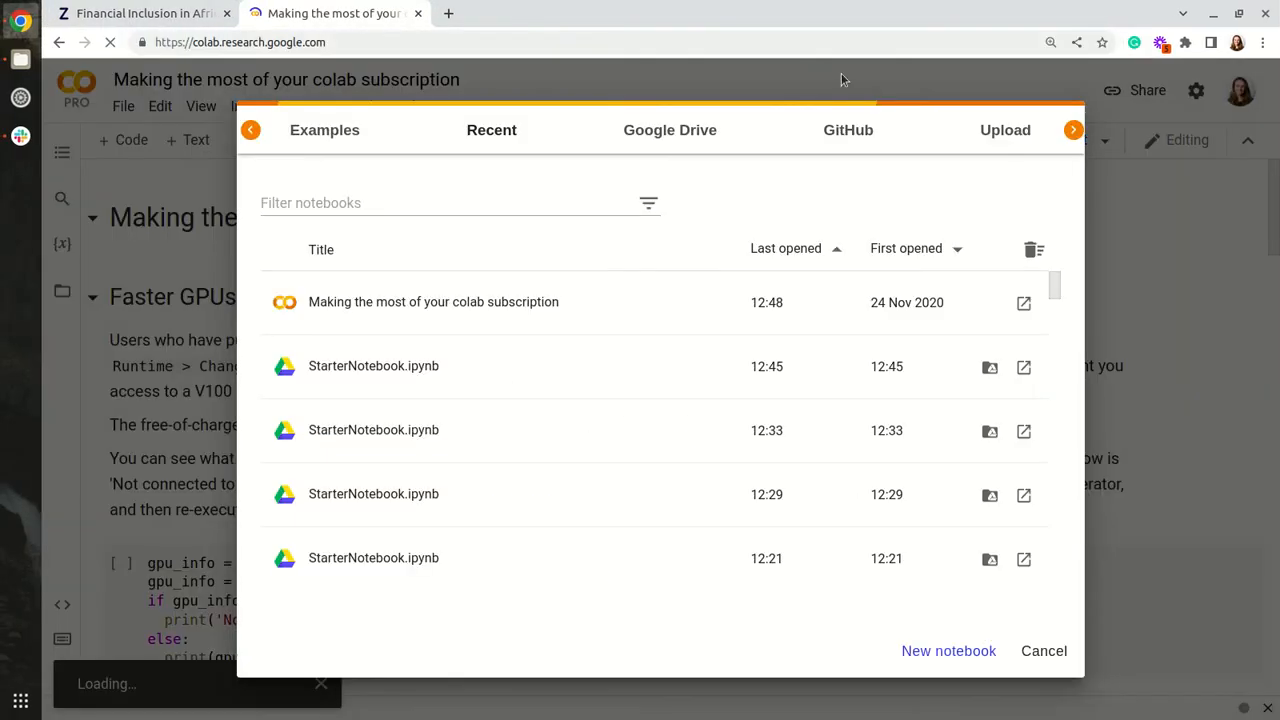
# Step: Upload StarterNotebook.ipynb from the extracted folder into Colab and connect a runtime
pyautogui.click(1004, 130)
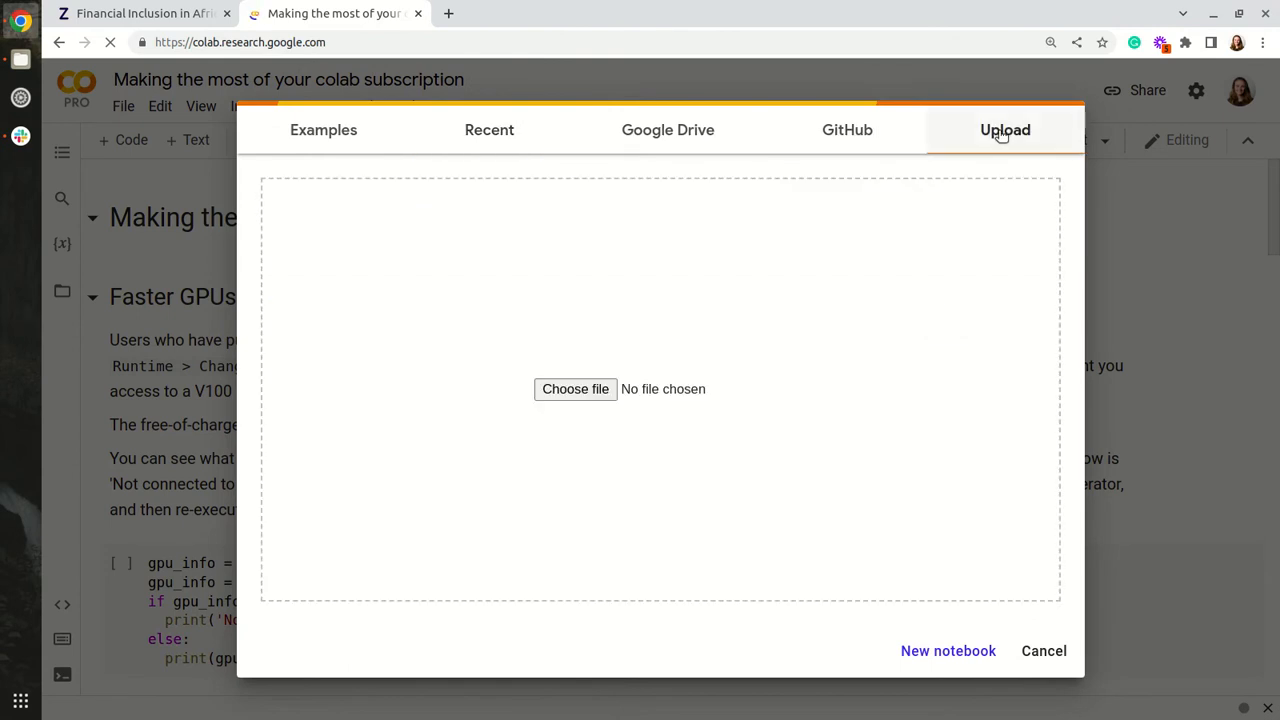
pyautogui.click(576, 388)
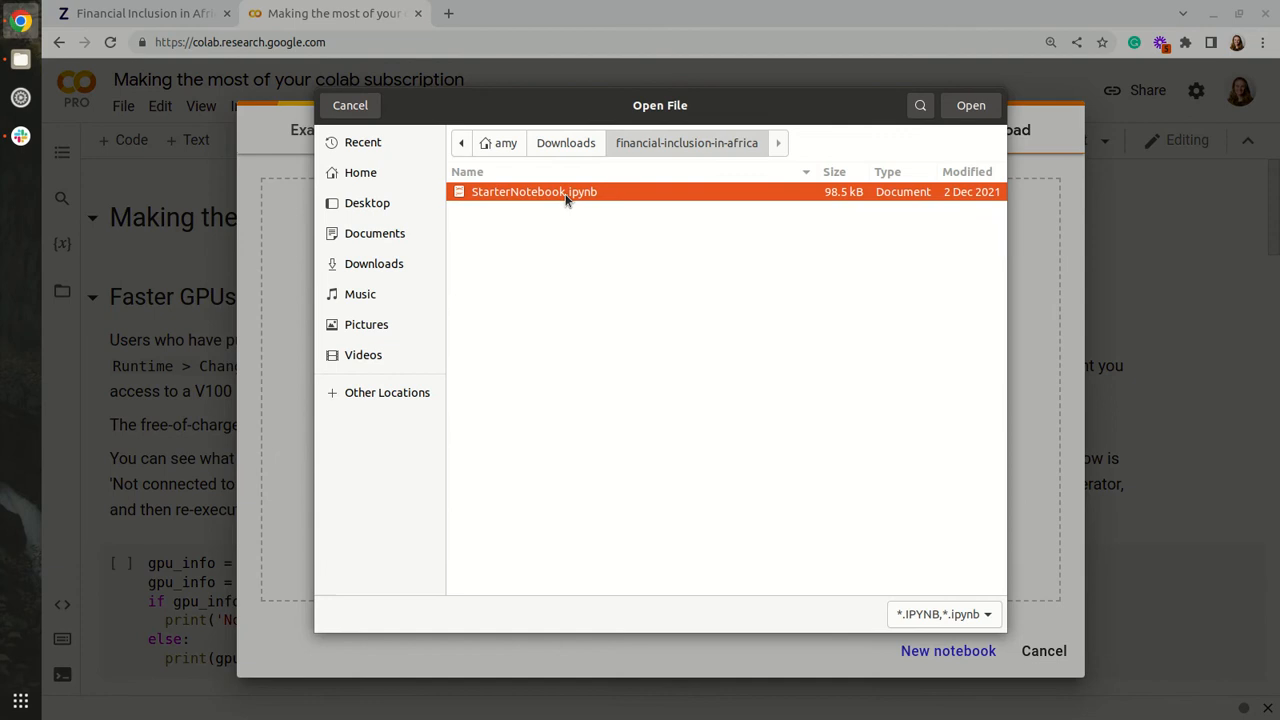
pyautogui.click(968, 104)
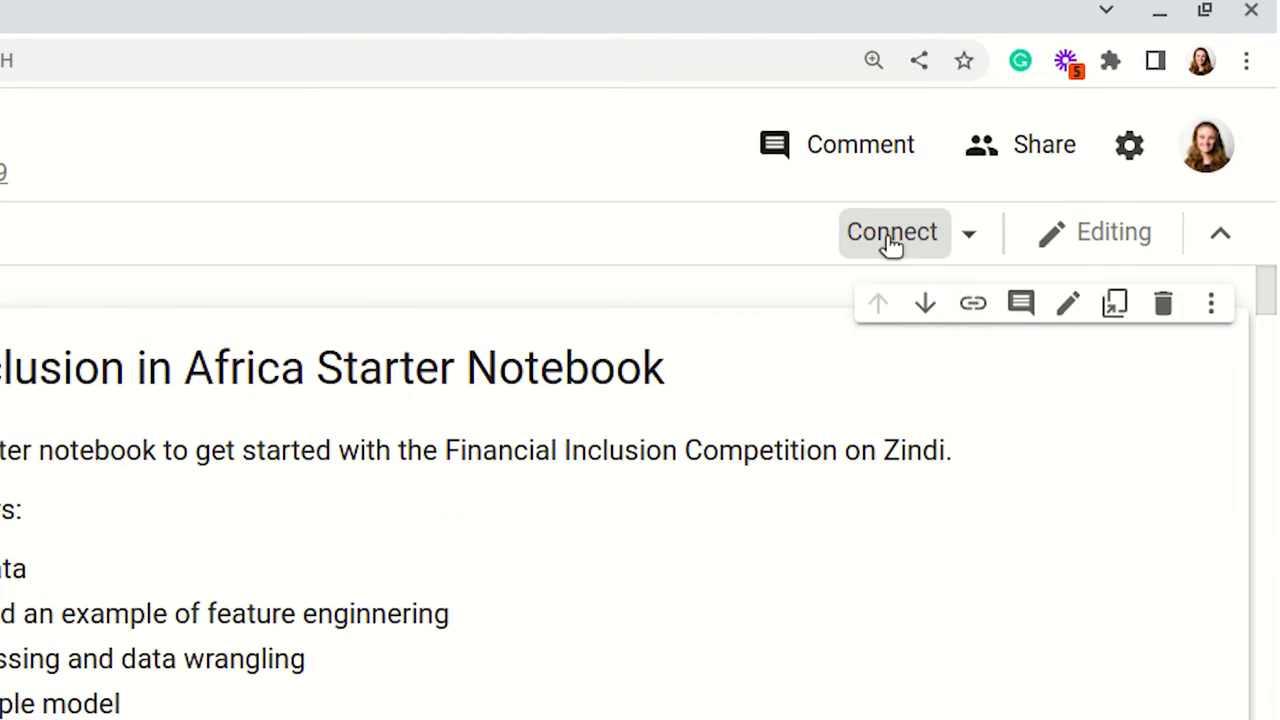
pyautogui.click(892, 232)
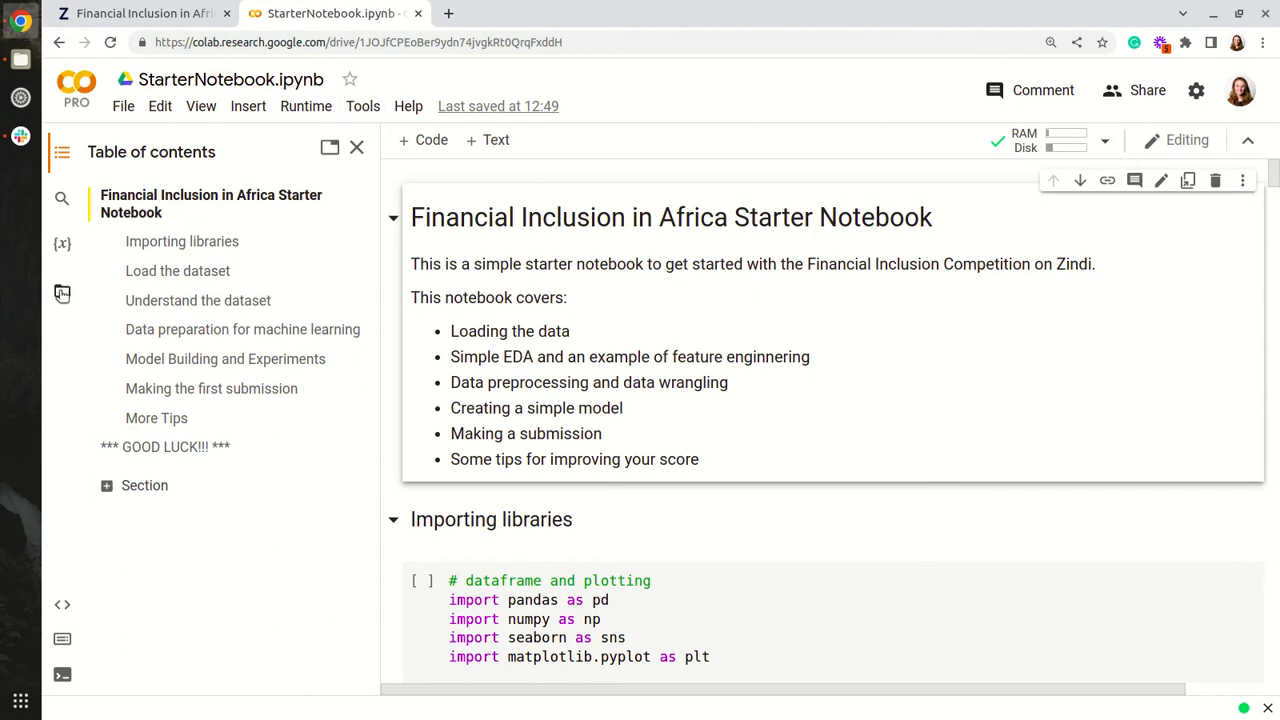
# Step: Mount Google Drive from the Files pane, granting access, so it reports /content/drive
pyautogui.click(62, 292)
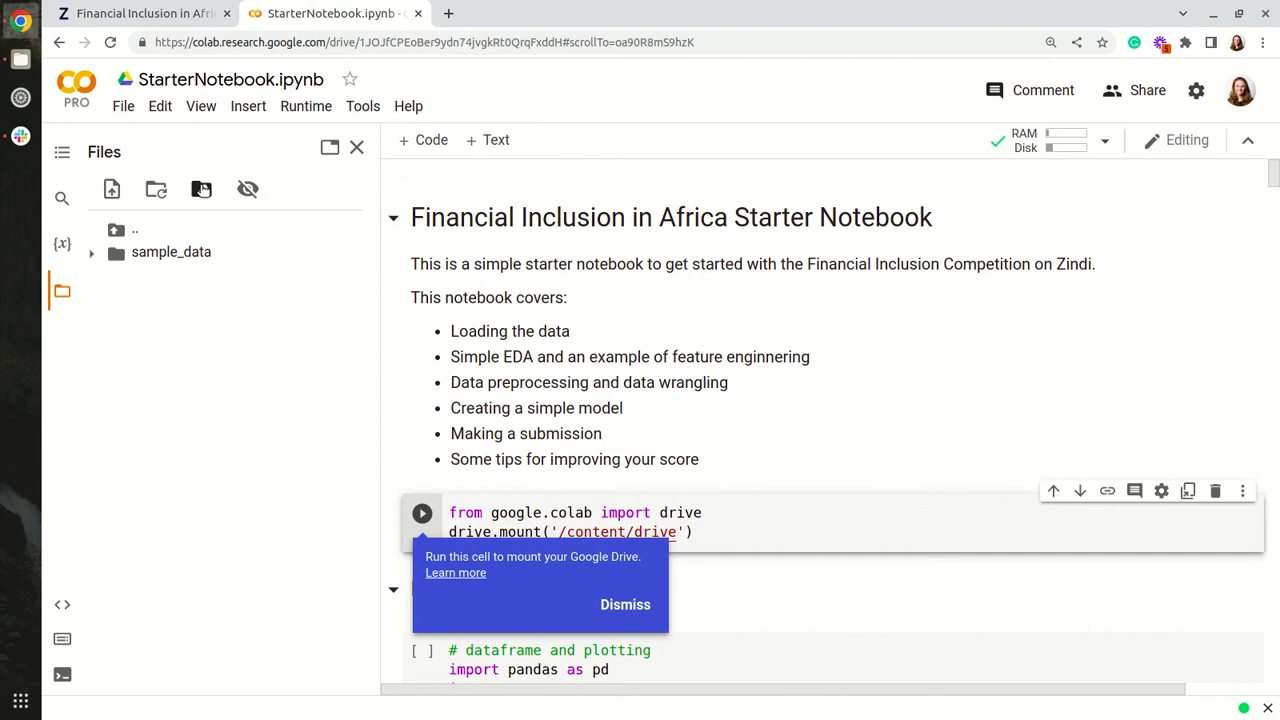
pyautogui.click(420, 512)
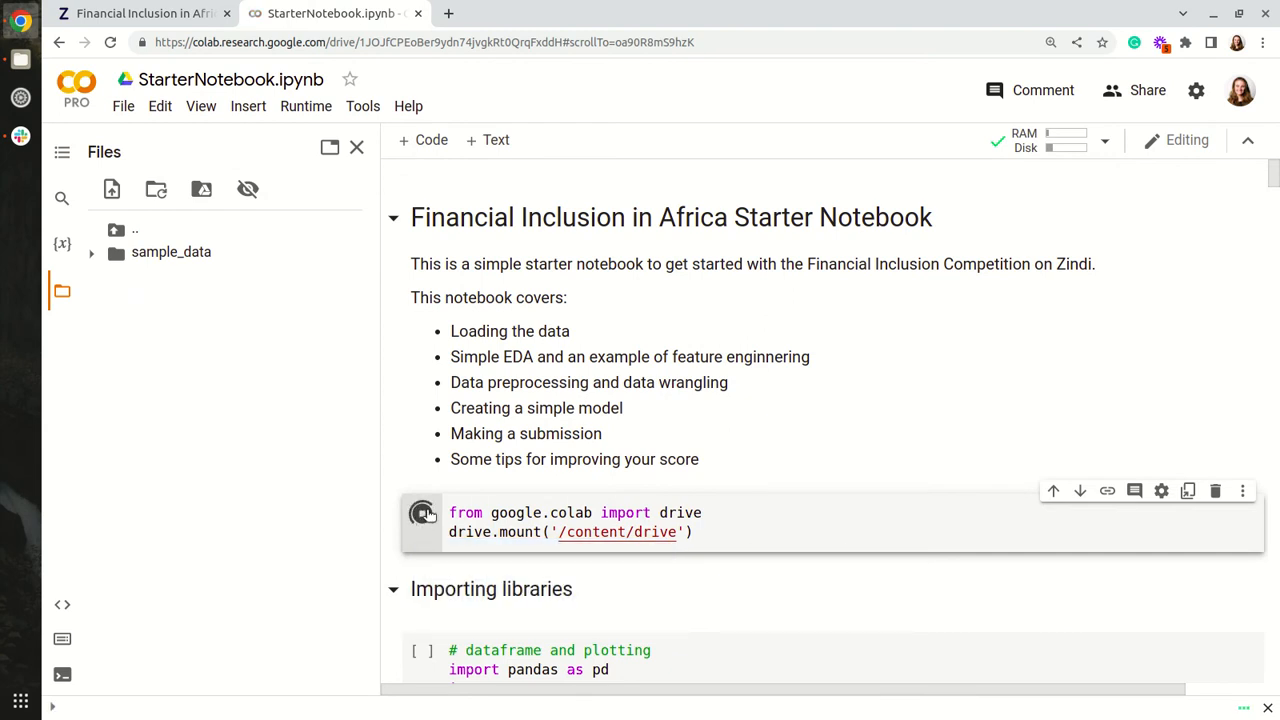
pyautogui.click(420, 512)
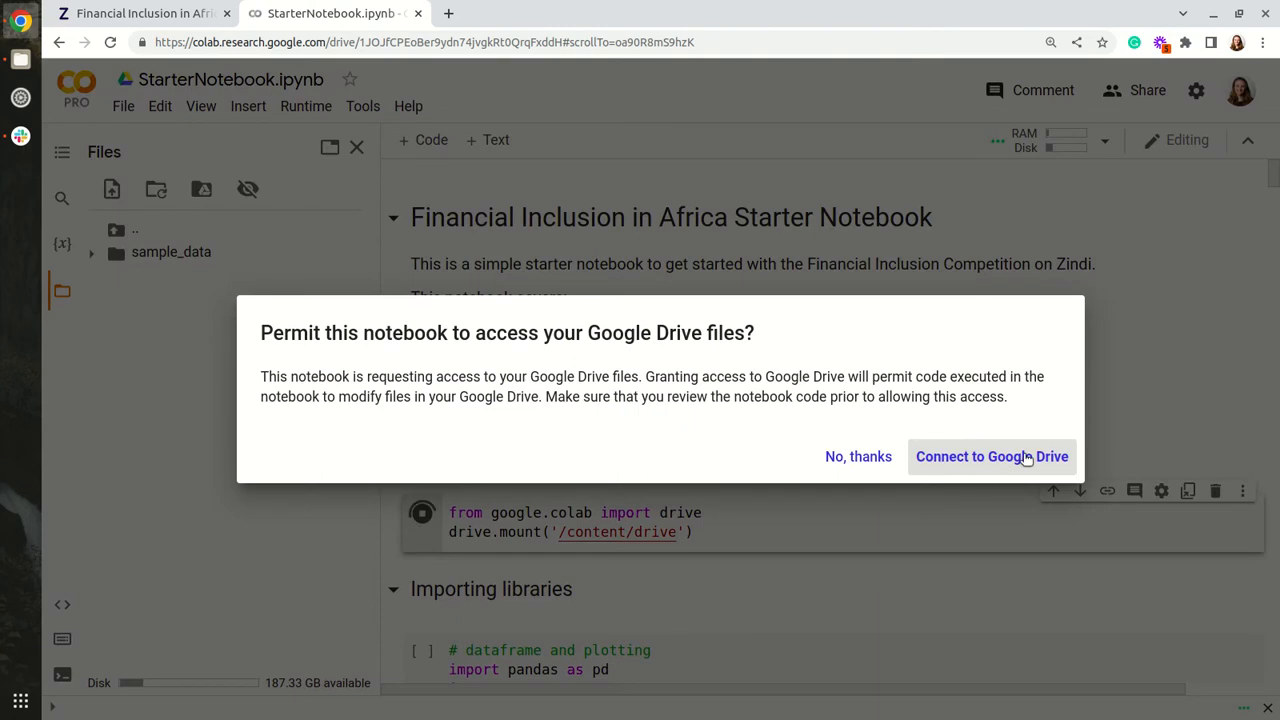
pyautogui.click(992, 456)
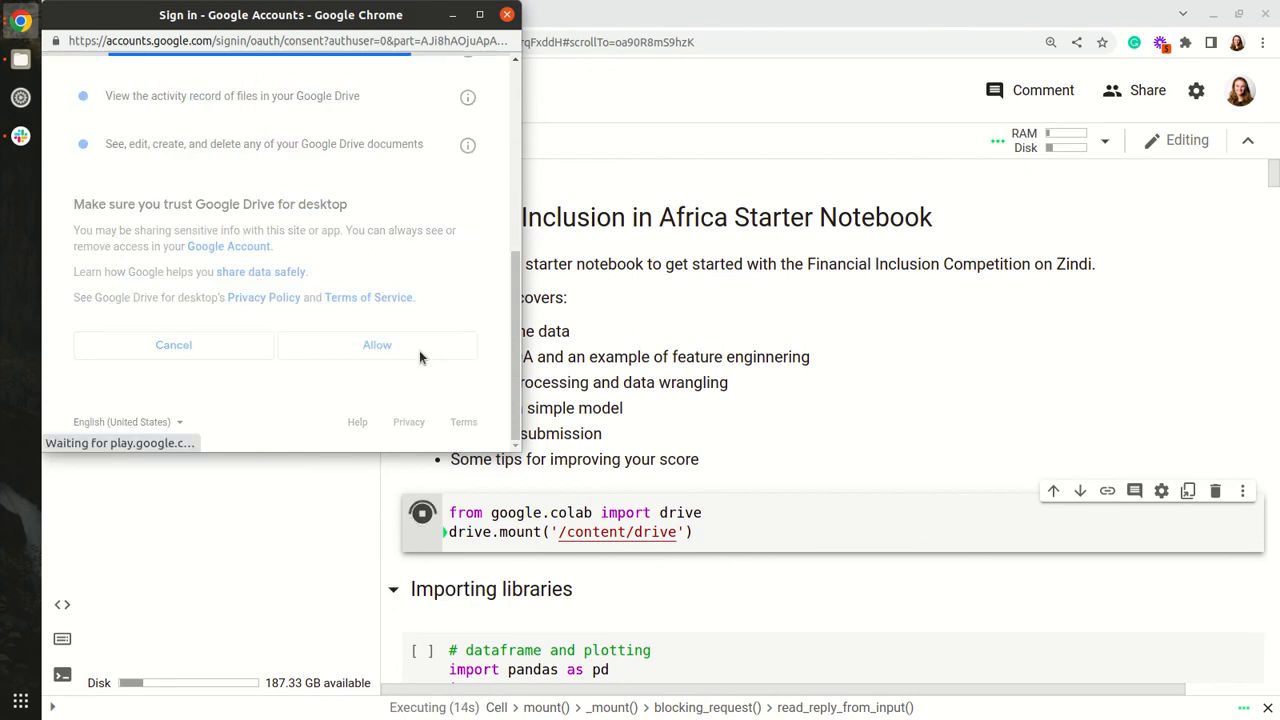
pyautogui.click(376, 344)
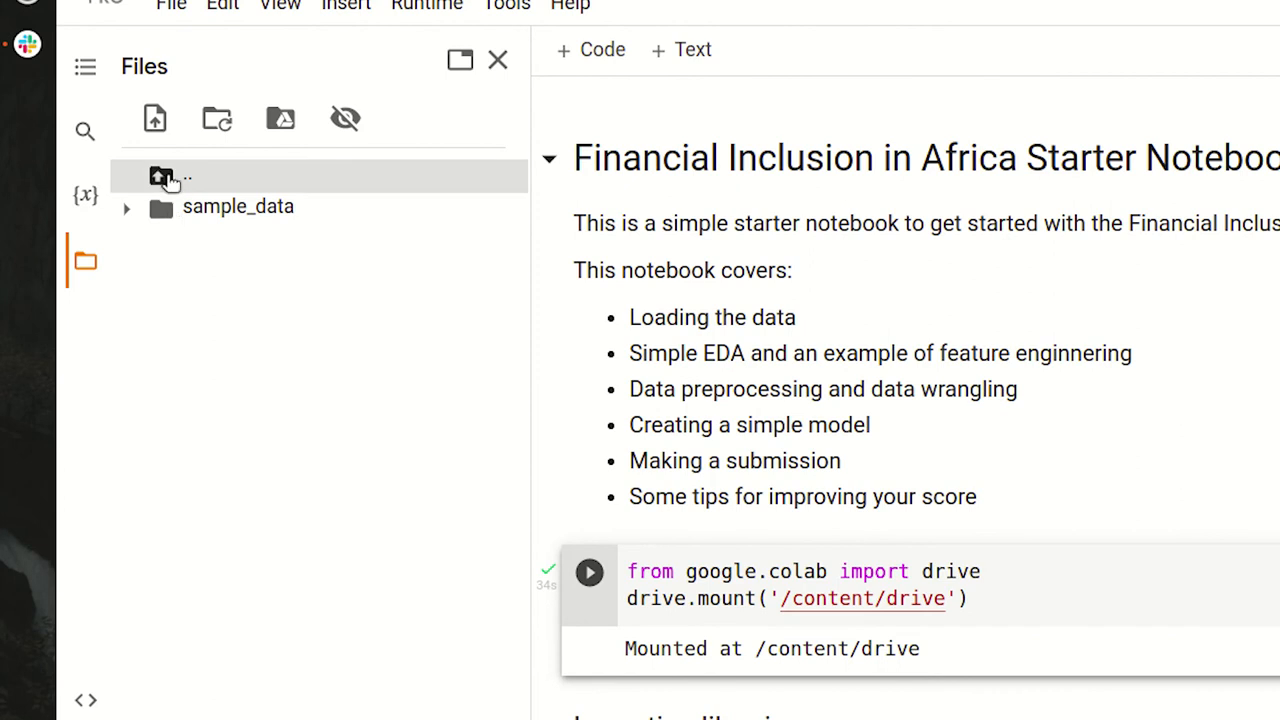
# Step: From the root, expand content, drive, MyDrive and Colab Notebooks in the file tree
pyautogui.click(186, 176)
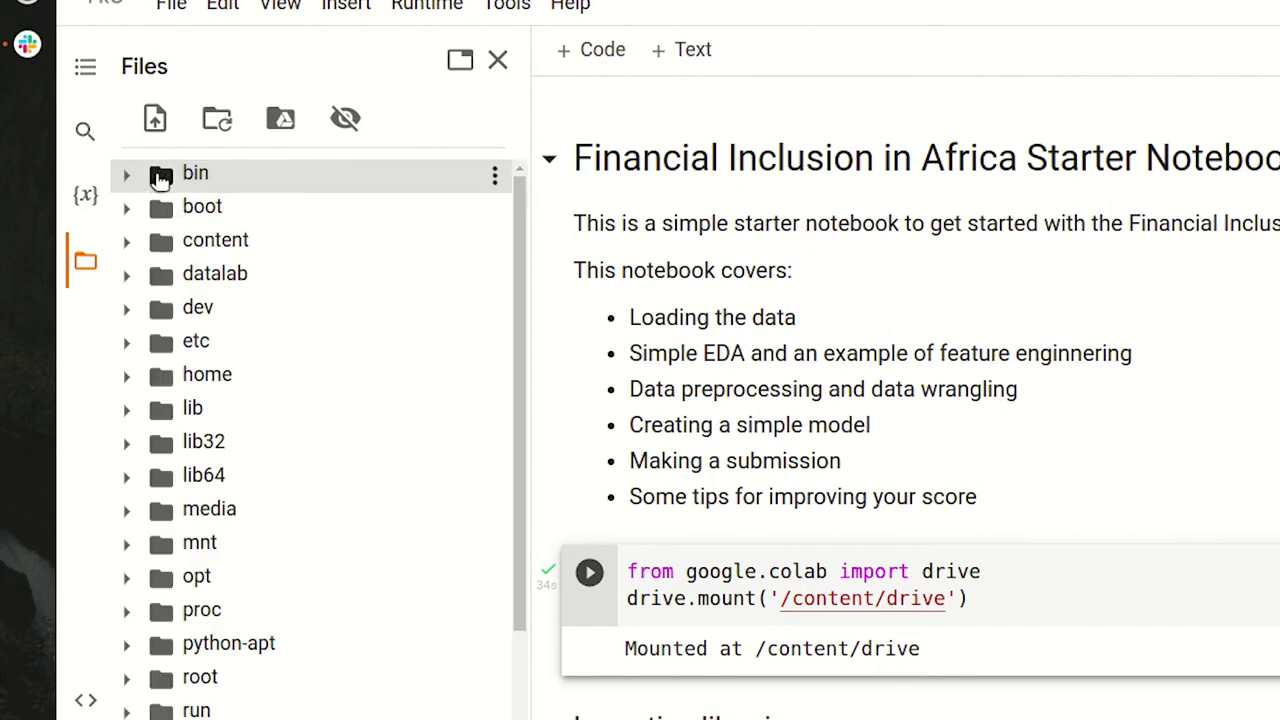
pyautogui.moveTo(128, 248)
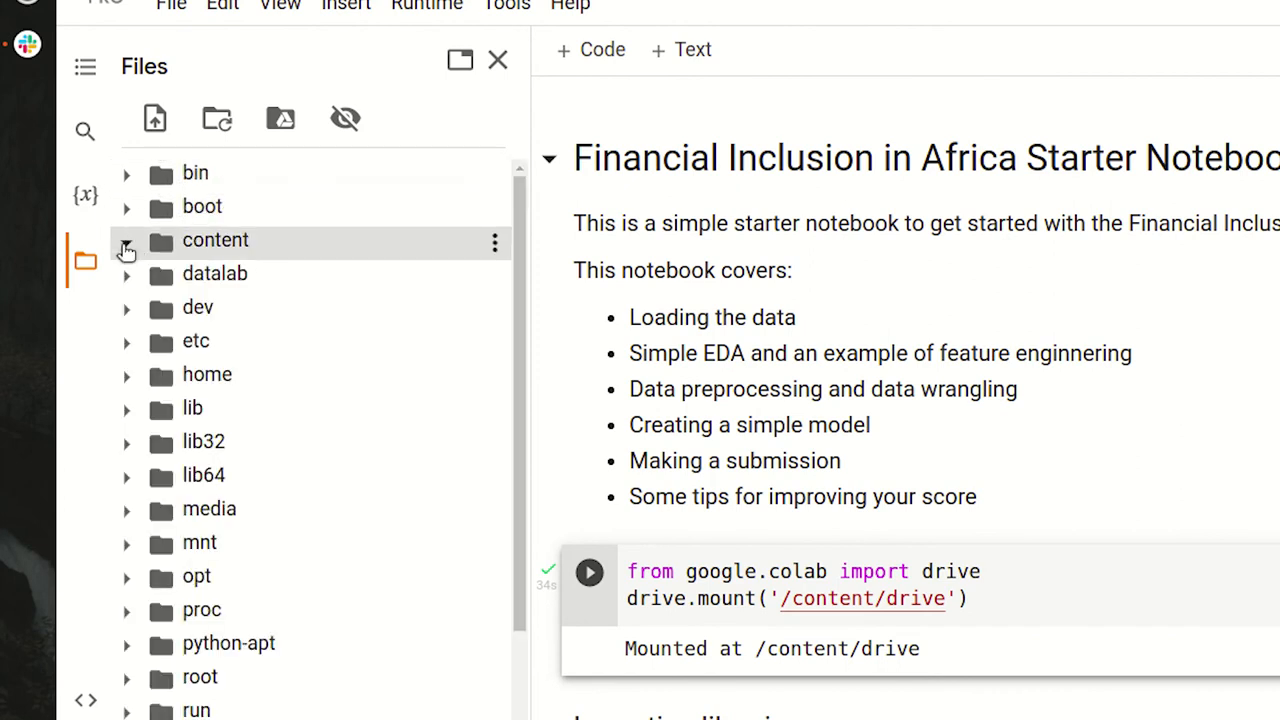
pyautogui.click(126, 240)
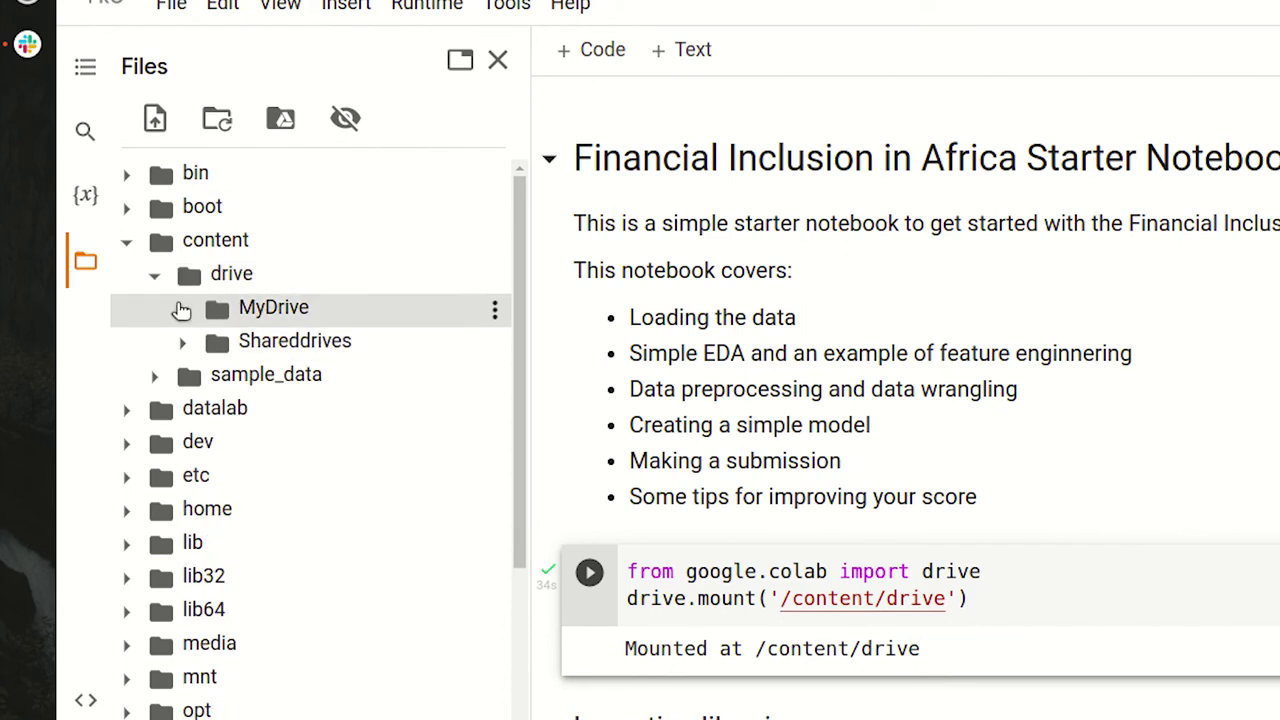
pyautogui.click(184, 308)
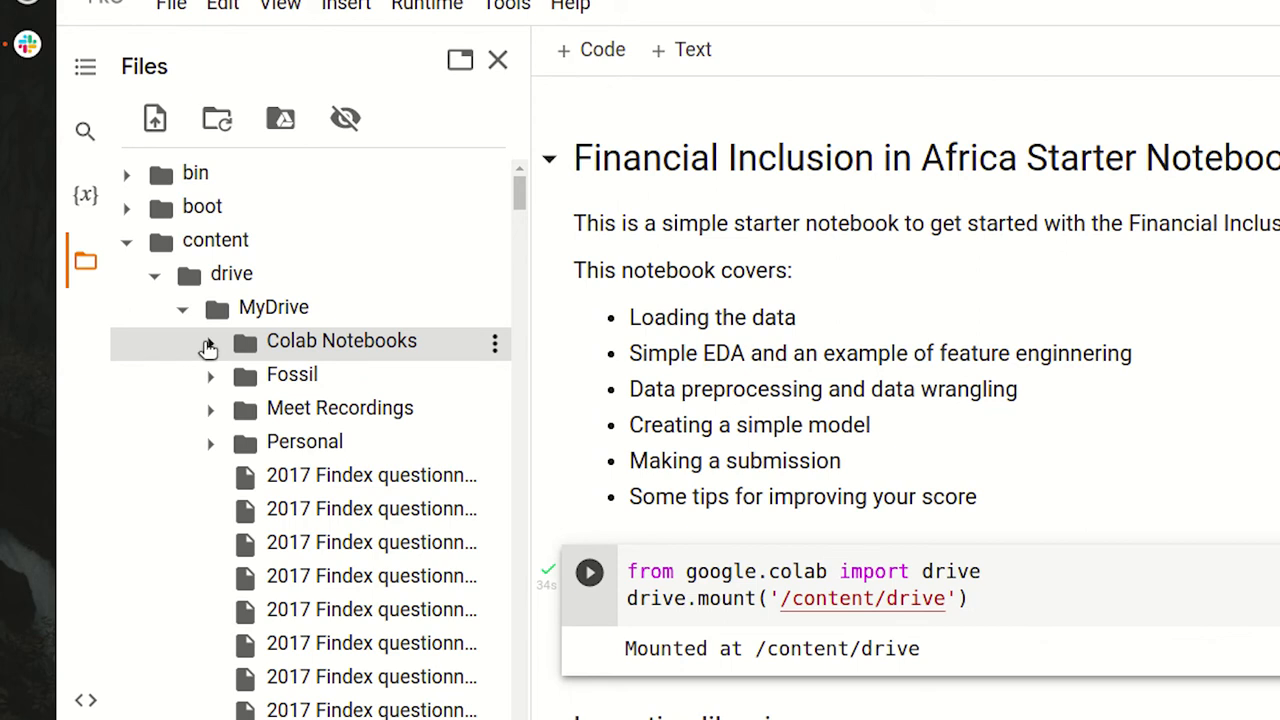
pyautogui.click(208, 340)
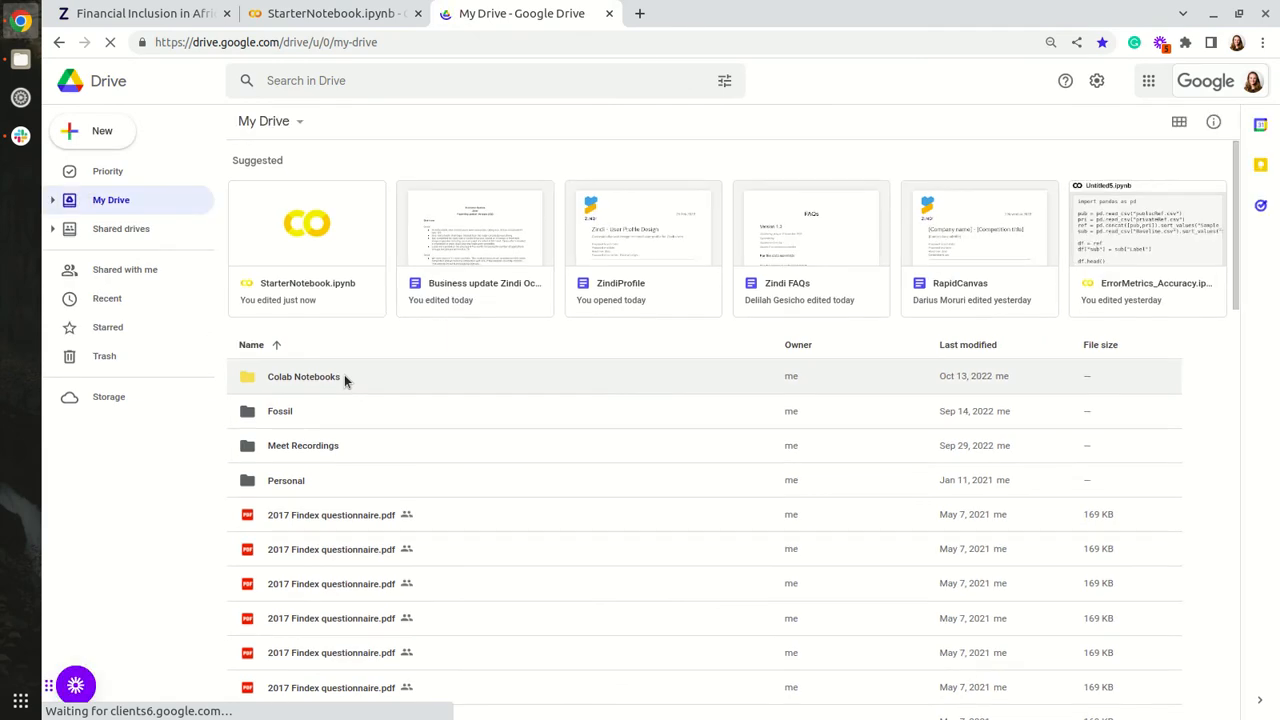
# Step: Create a Data folder inside Colab Notebooks in Drive and enter it
pyautogui.doubleClick(304, 376)
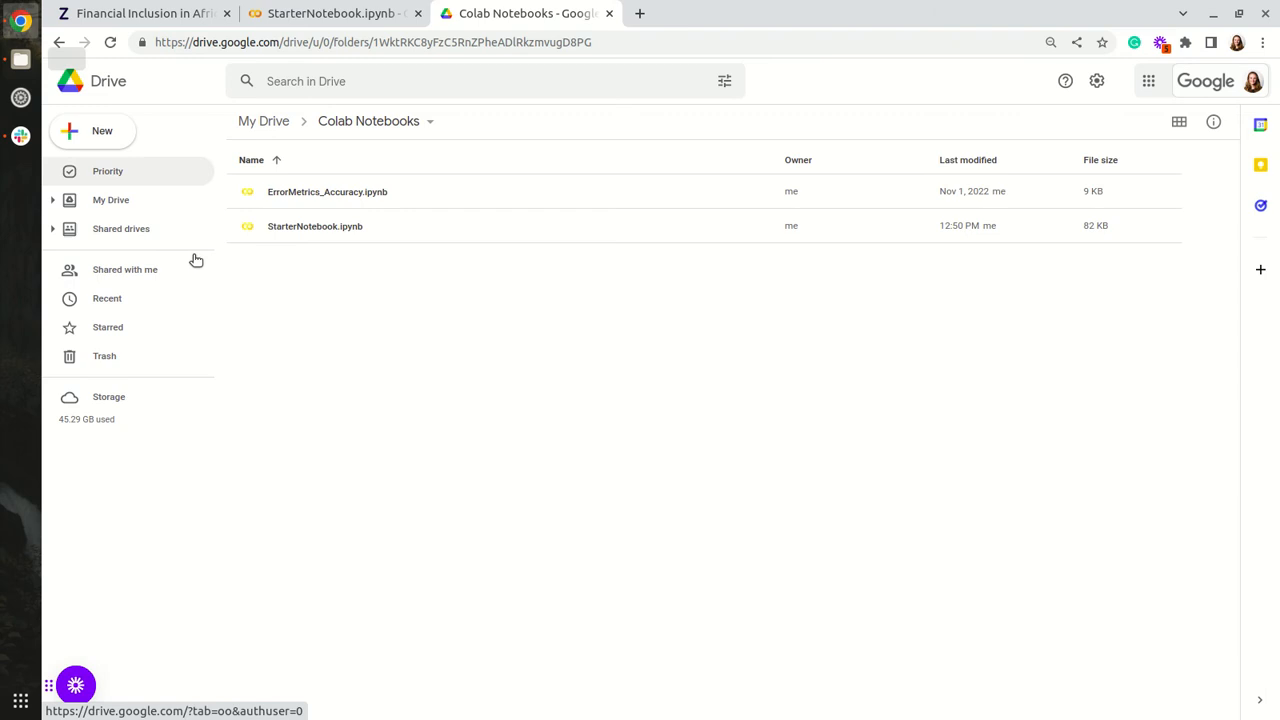
pyautogui.click(88, 130)
pyautogui.write('Da')
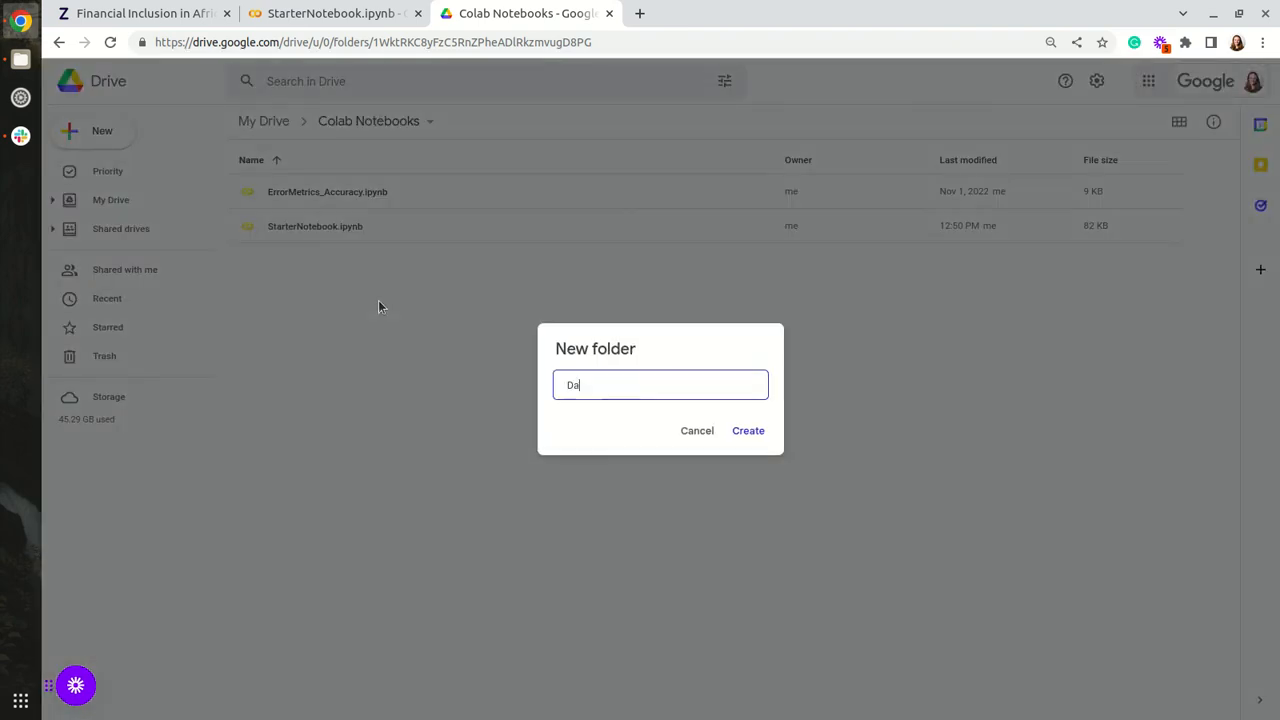
pyautogui.click(748, 430)
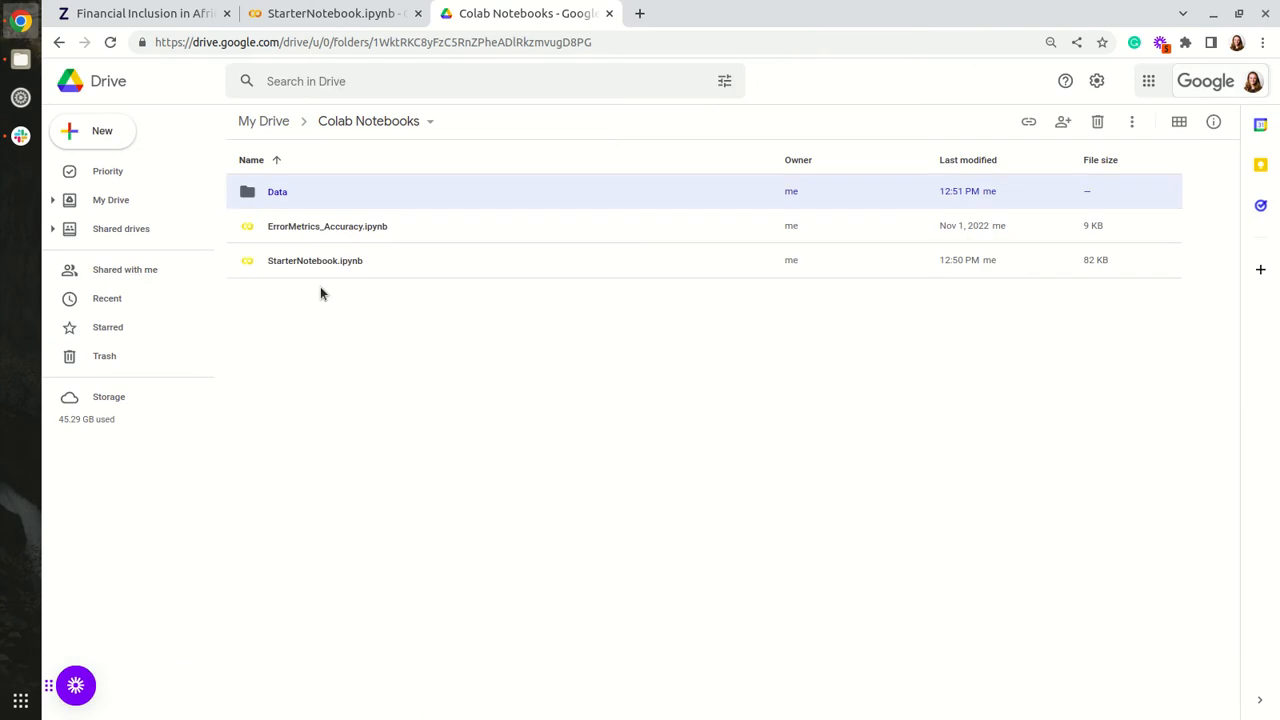
pyautogui.doubleClick(276, 192)
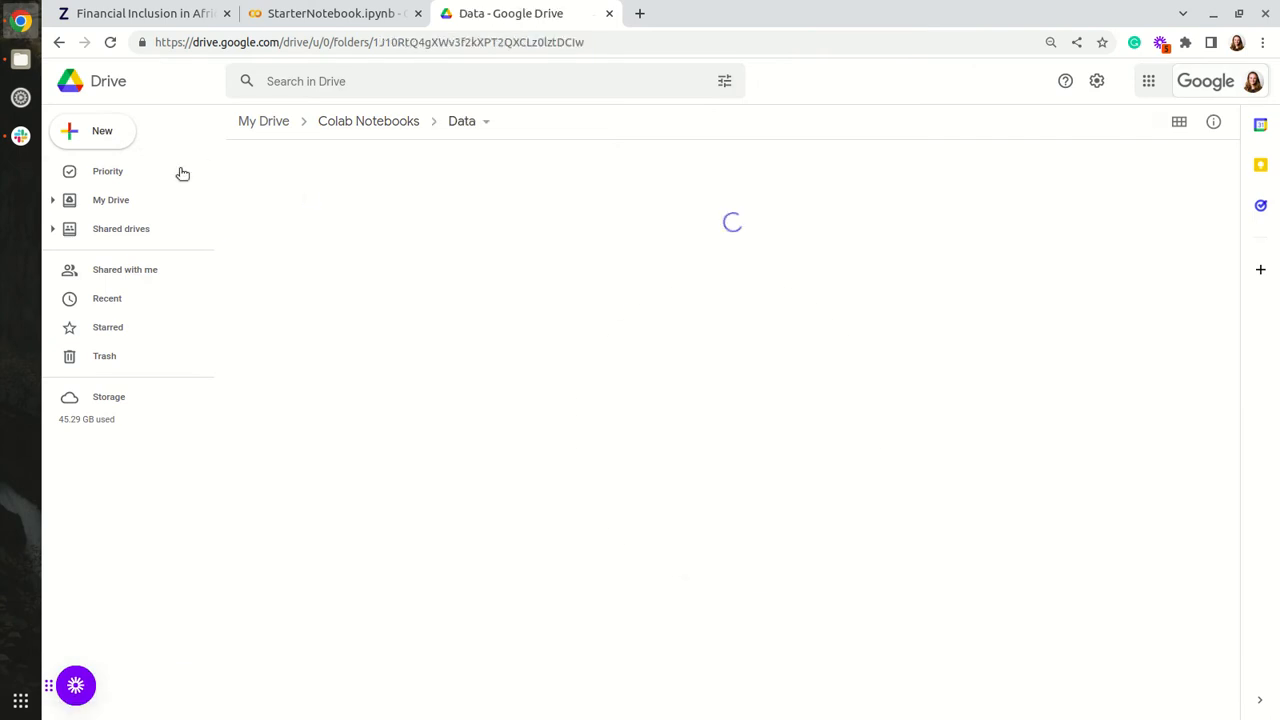
# Step: Upload SampleSubmission.csv, Test.csv, Train.csv and VariableDefinitions.csv into Data, then return to the notebook
pyautogui.click(100, 130)
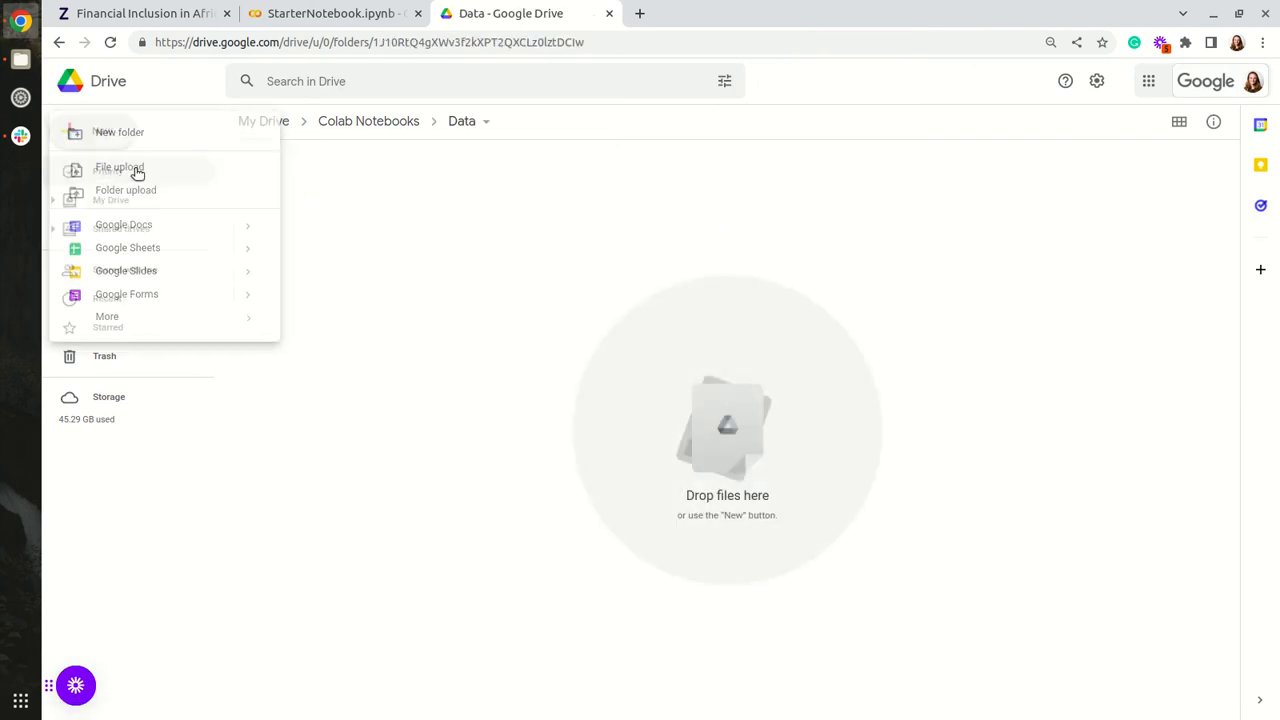
pyautogui.click(120, 168)
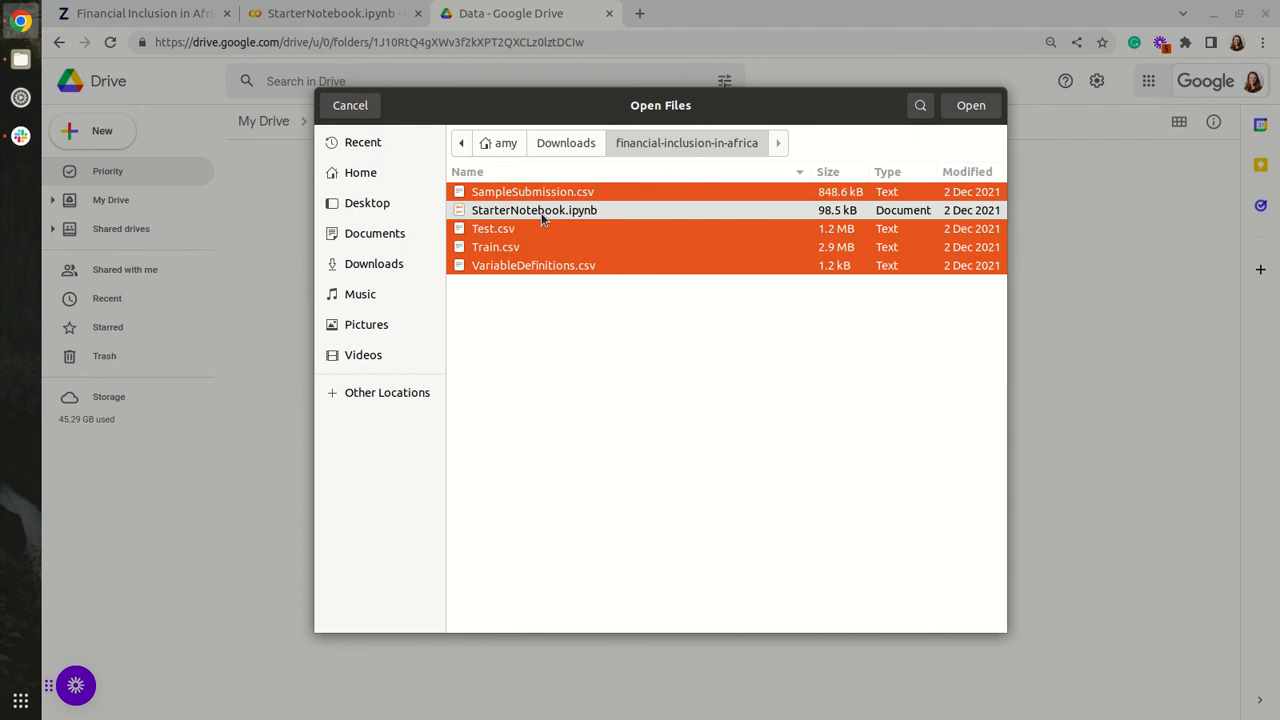
pyautogui.click(968, 104)
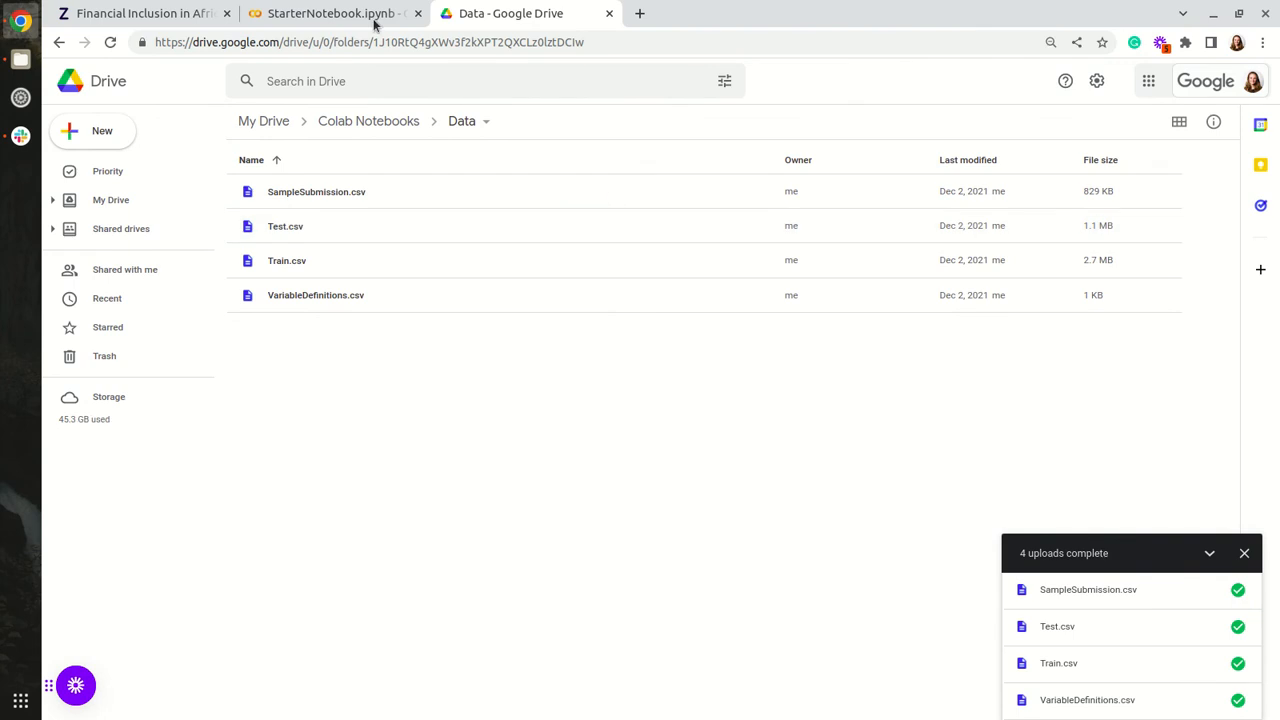
pyautogui.click(330, 12)
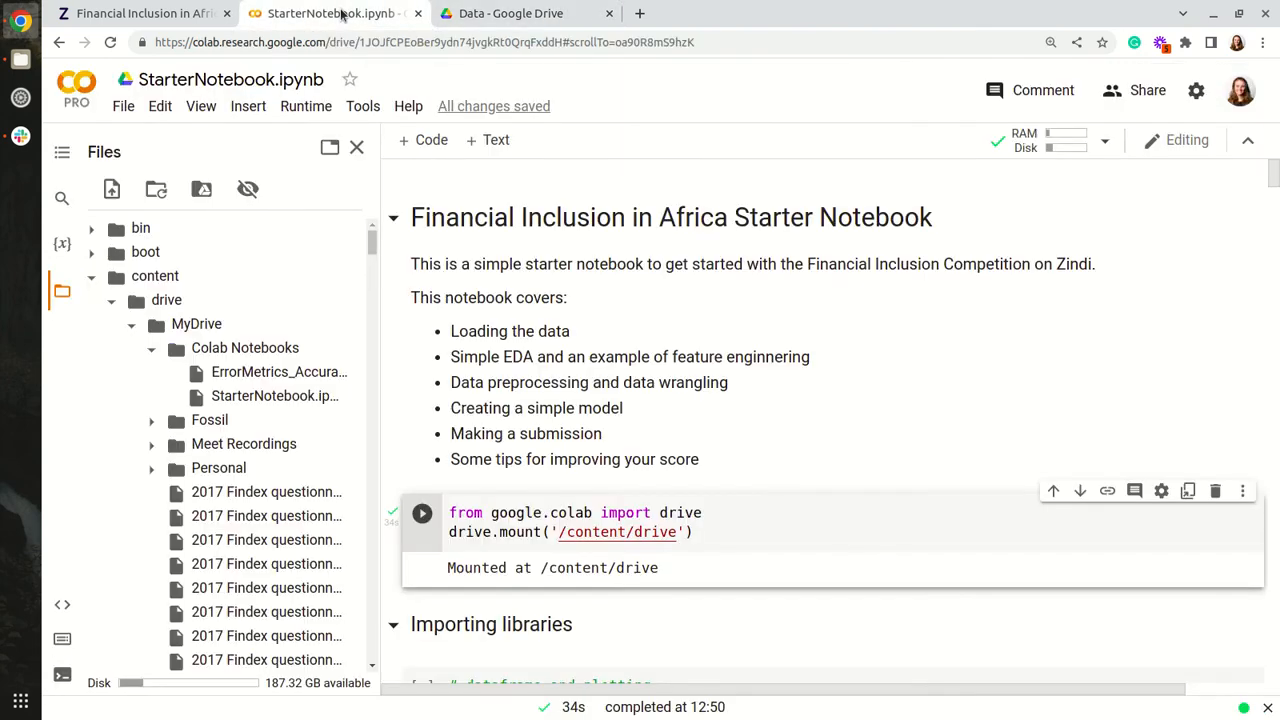
# Step: Run the imports cell, expand Data to show its four CSVs, and copy the Data folder's path
pyautogui.scroll(-3)
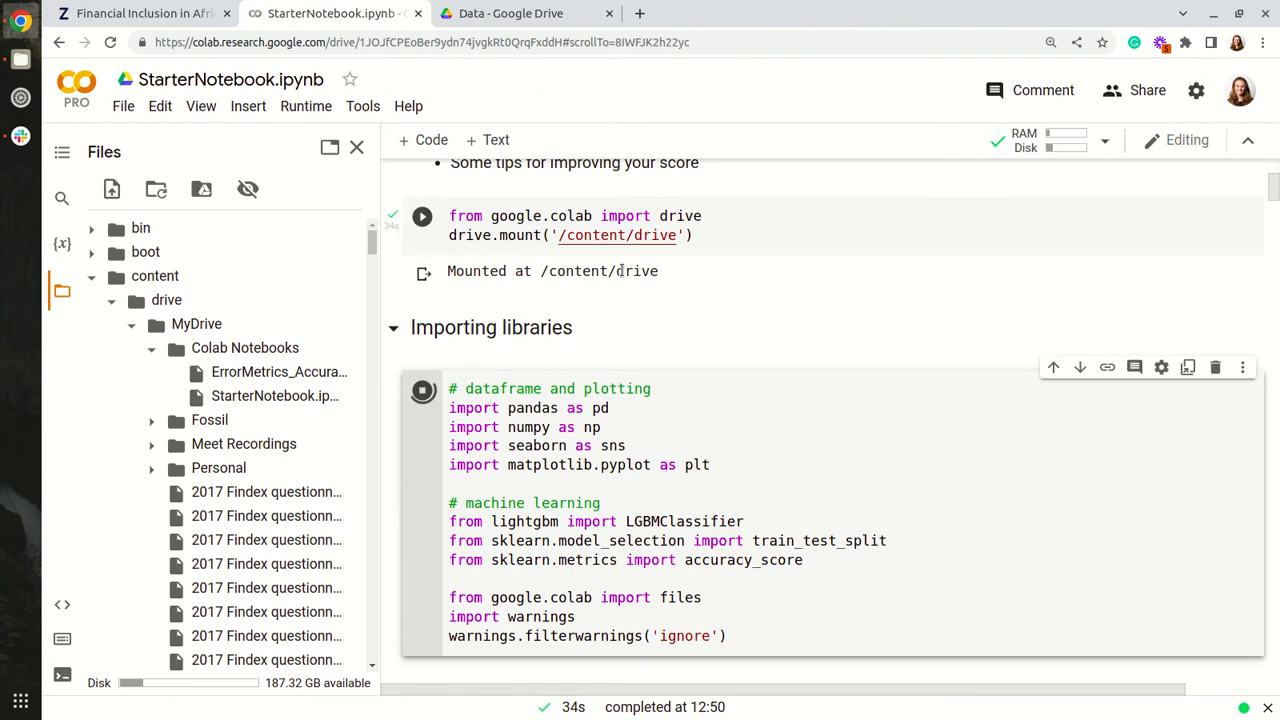
pyautogui.scroll(-3)
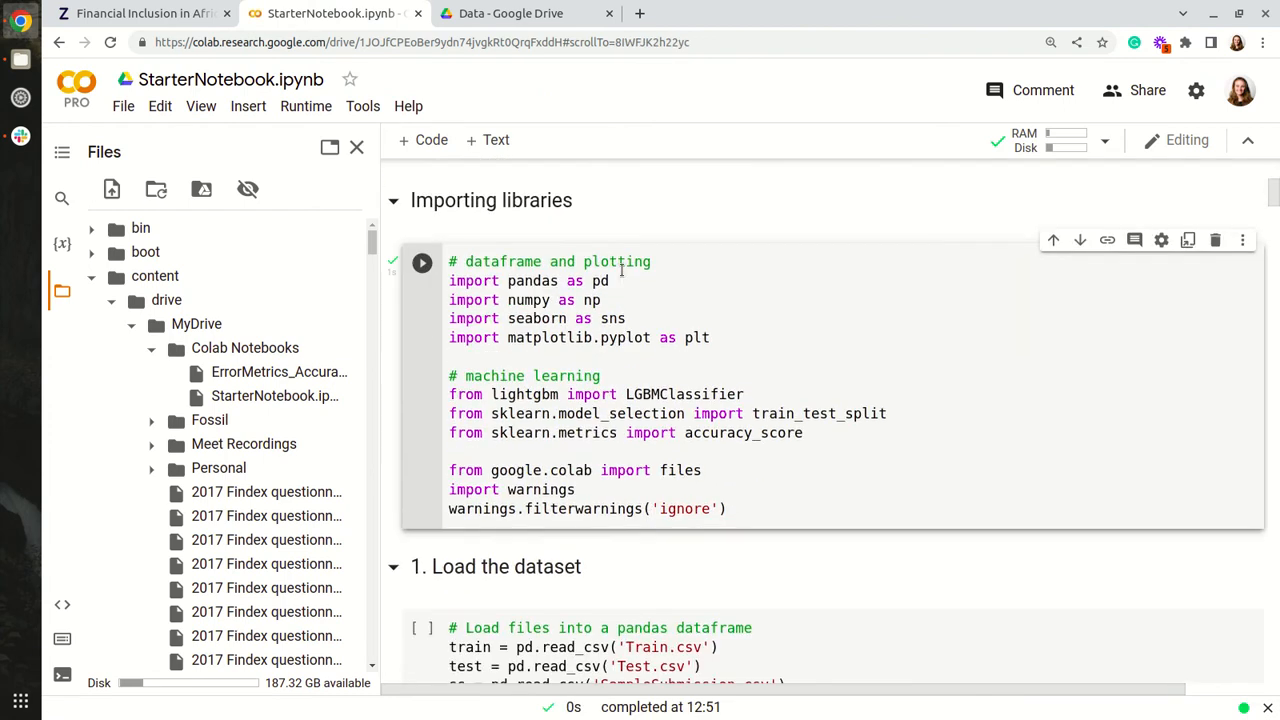
pyautogui.scroll(-3)
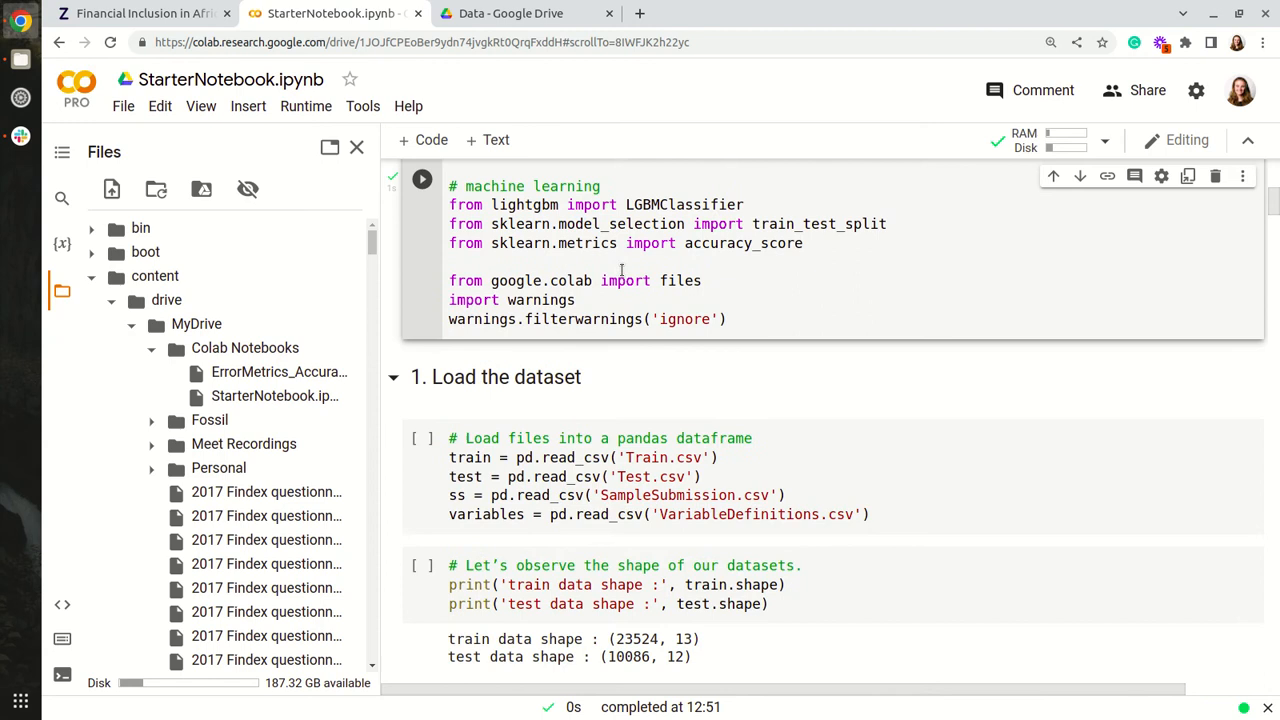
pyautogui.scroll(-3)
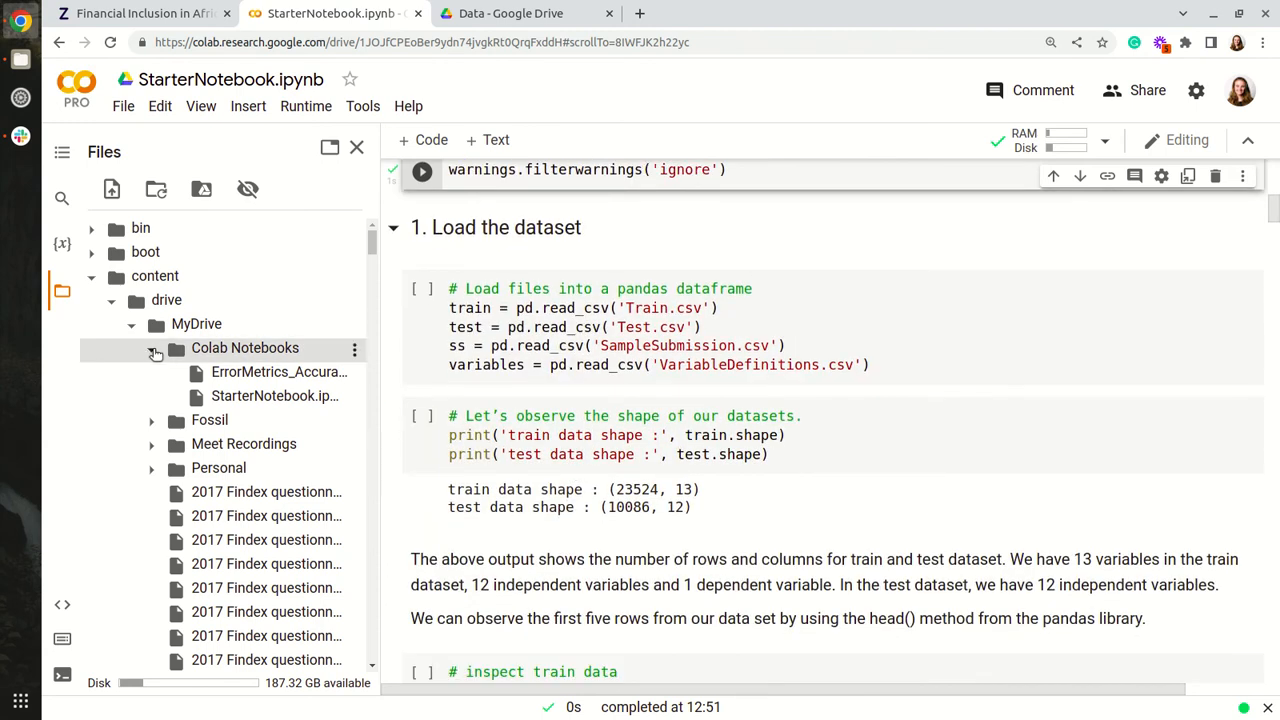
pyautogui.click(176, 348)
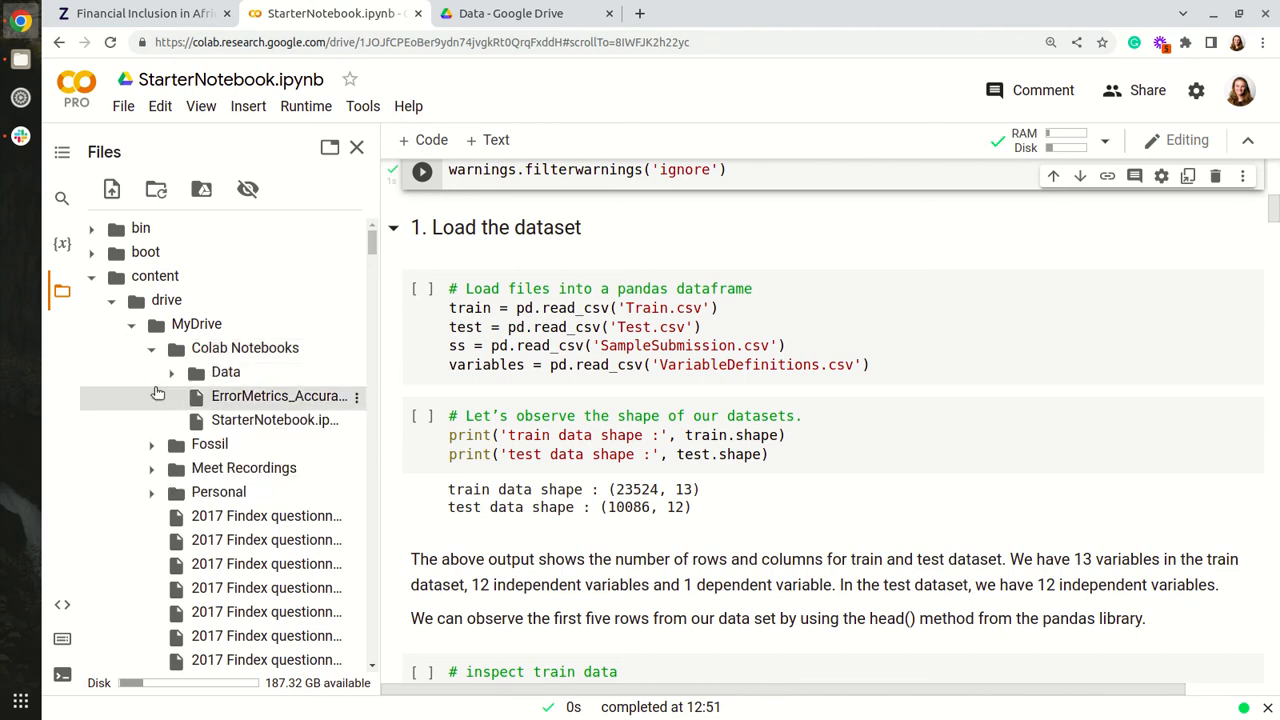
pyautogui.click(196, 372)
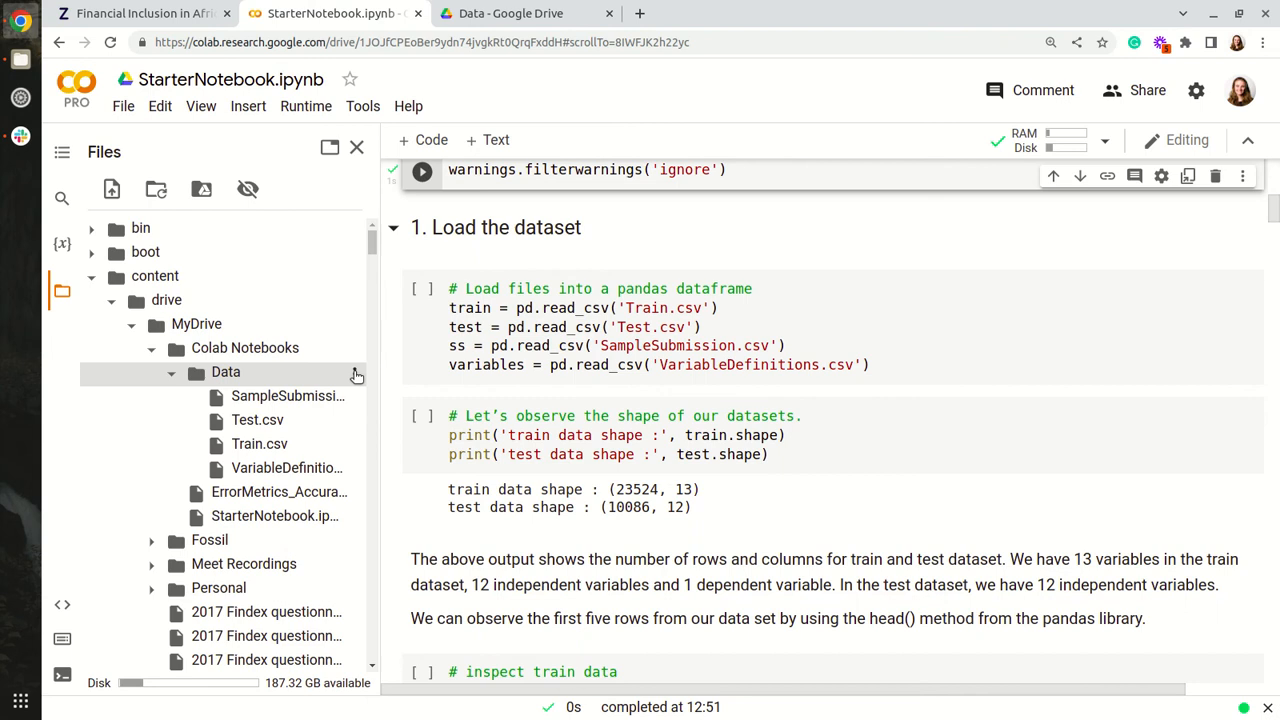
pyautogui.rightClick(224, 370)
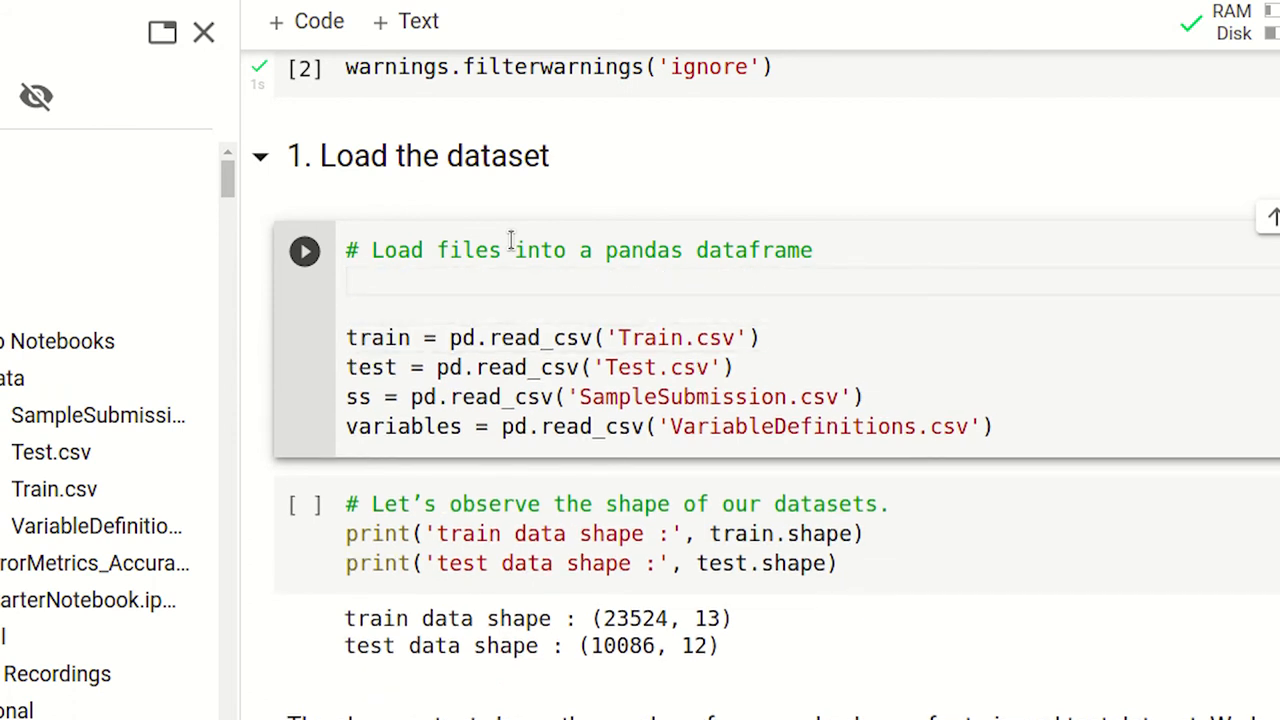
# Step: Define path = "/content/drive/MyDrive/Colab Notebooks/Data/" and prefix the read_csv filenames with path+
pyautogui.write('path =')
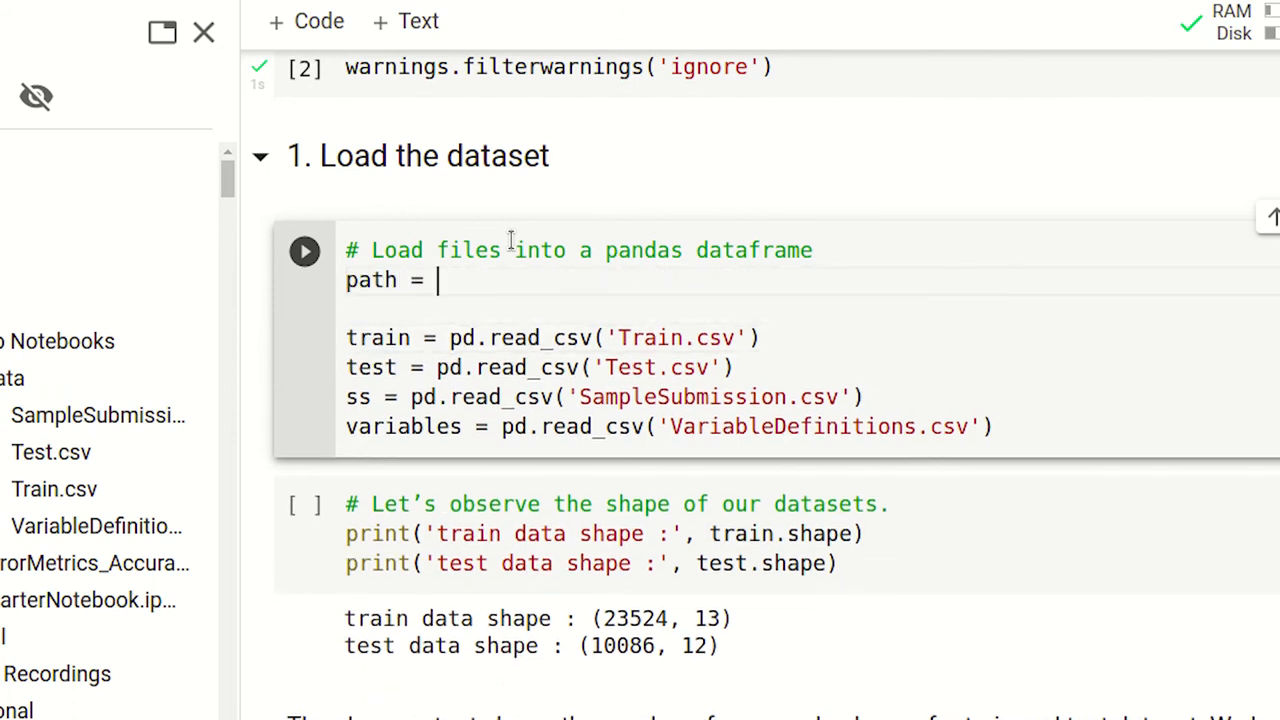
pyautogui.write('"/content/drive/MyDrive/Colab Notebooks/Data/"')
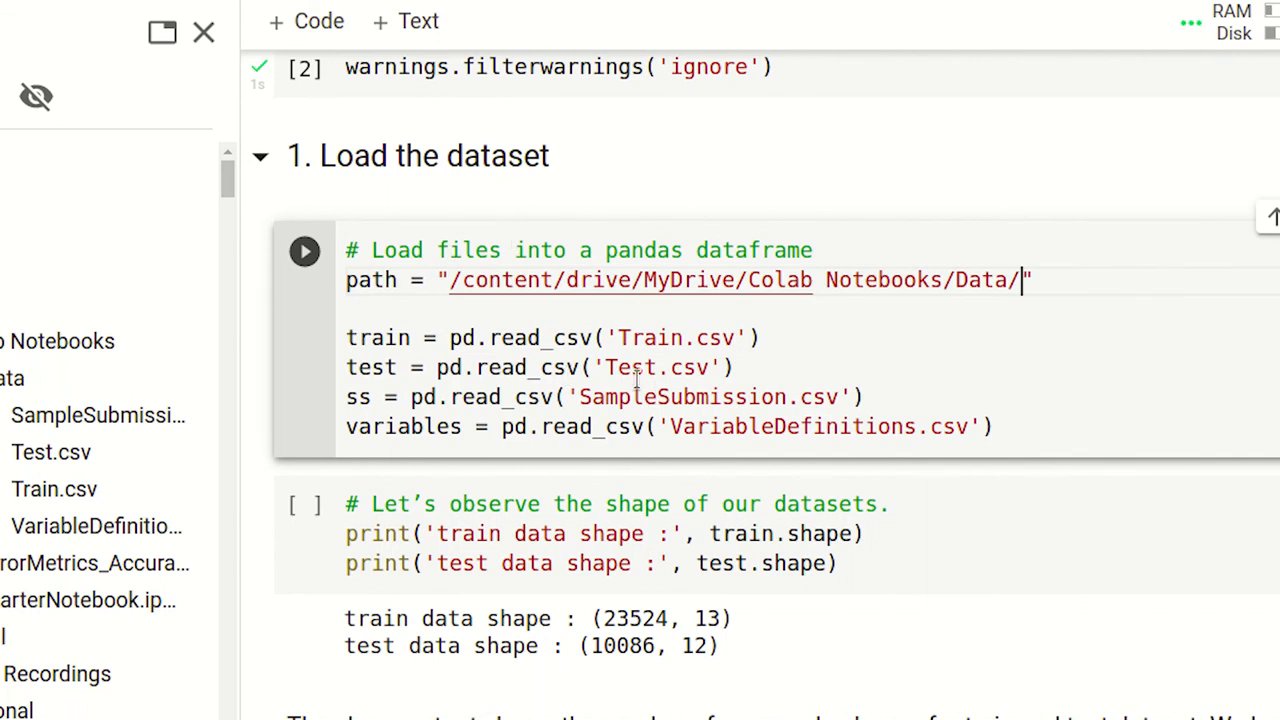
pyautogui.write('path+')
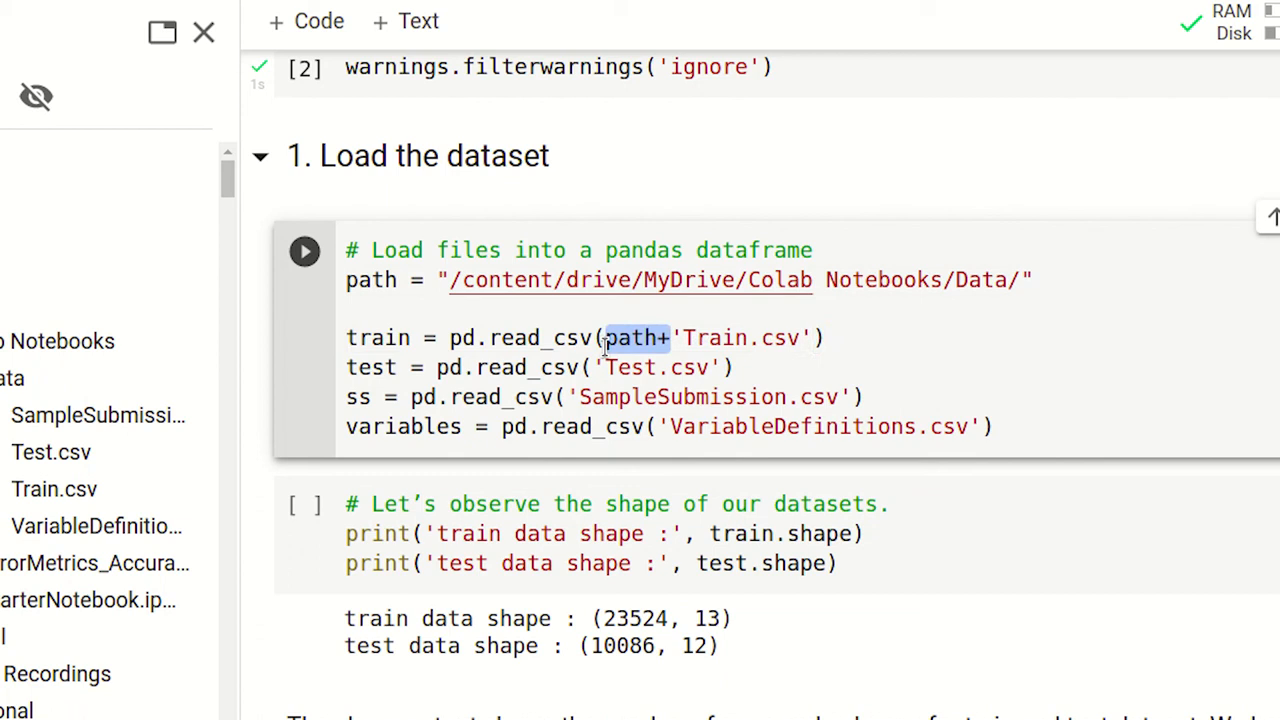
pyautogui.write('path+')
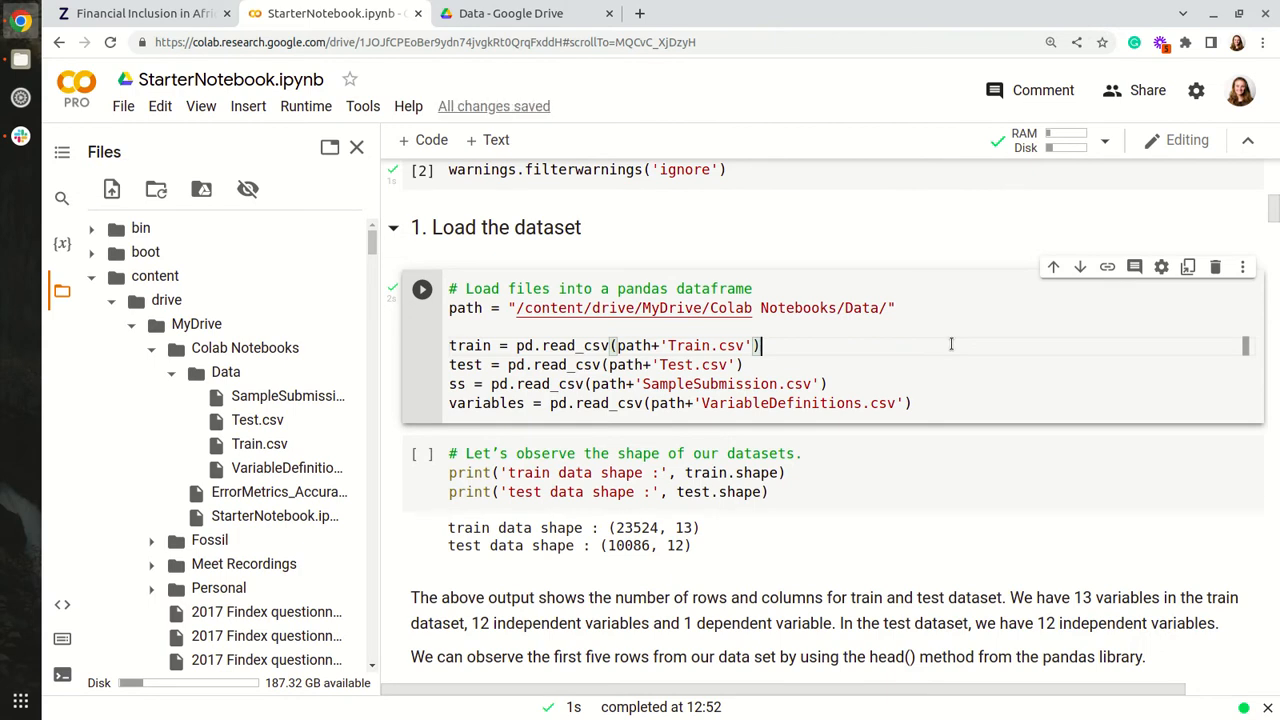
pyautogui.moveTo(628, 236)
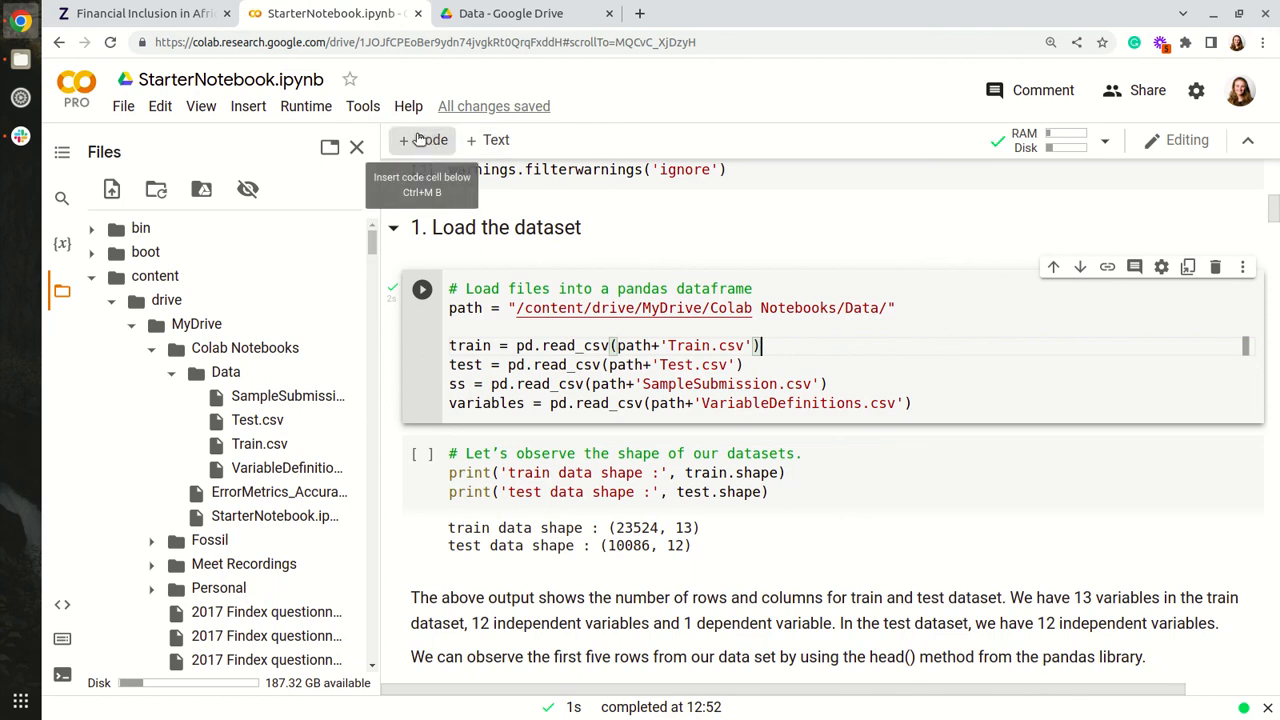
# Step: Add a cell with ss.to_csv(path+"new_ss.csv", index = False)
pyautogui.click(422, 140)
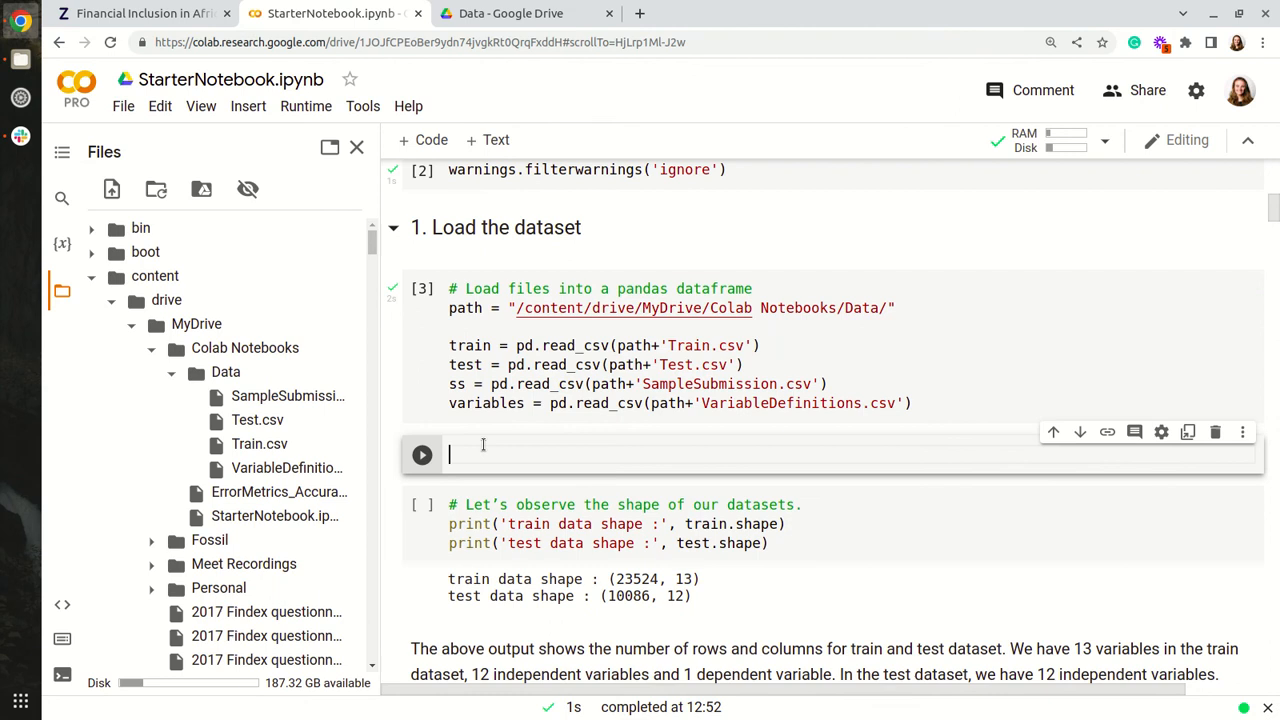
pyautogui.write('ss.')
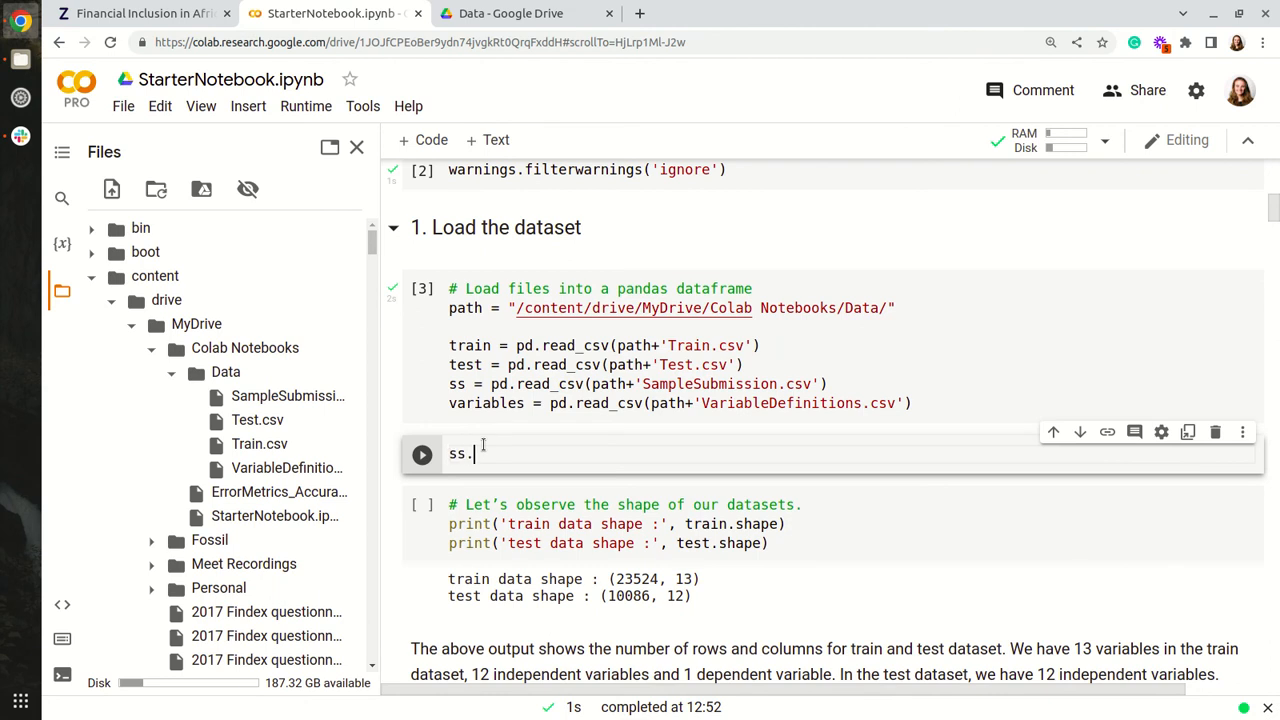
pyautogui.write('to_csv(')
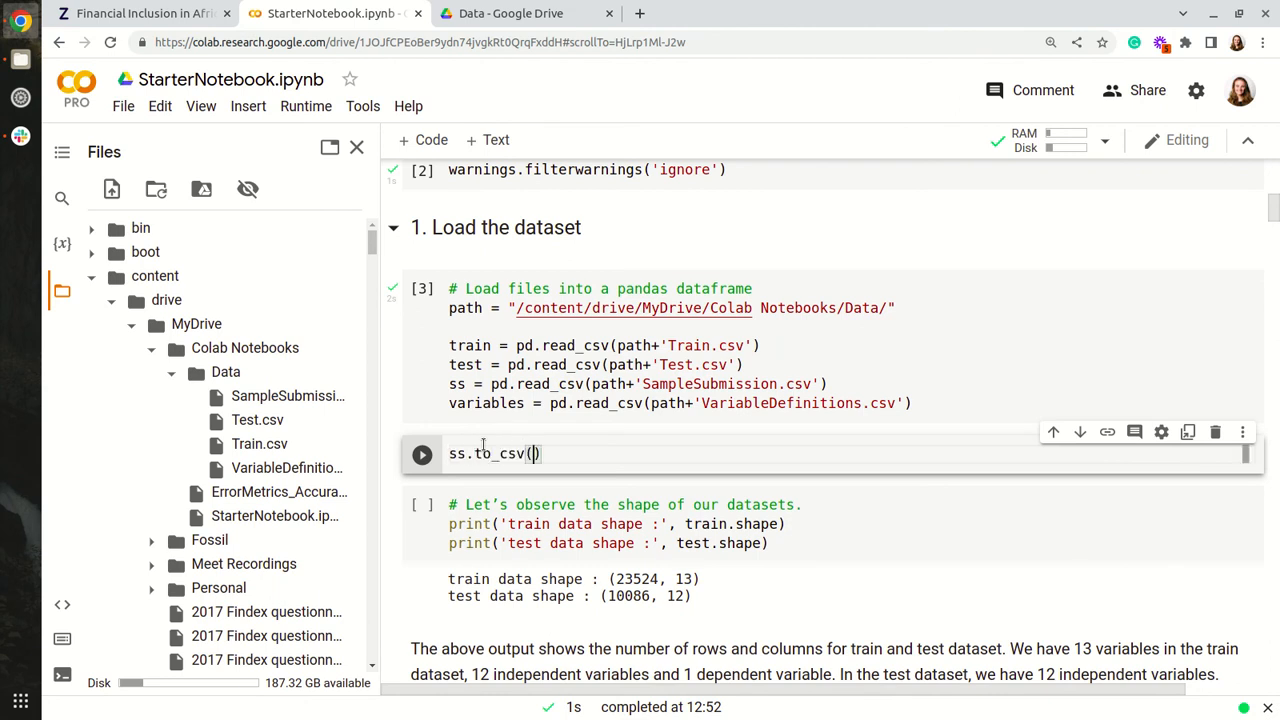
pyautogui.write('"new"')
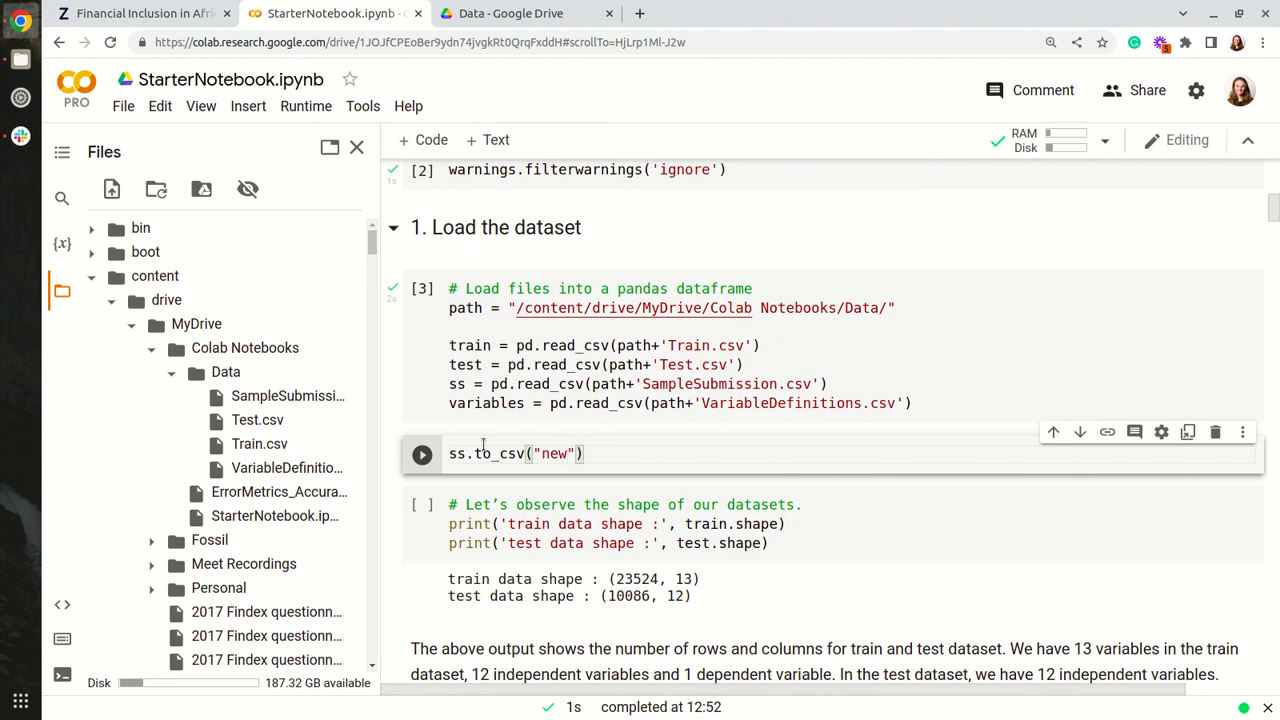
pyautogui.write('_ss.csv')
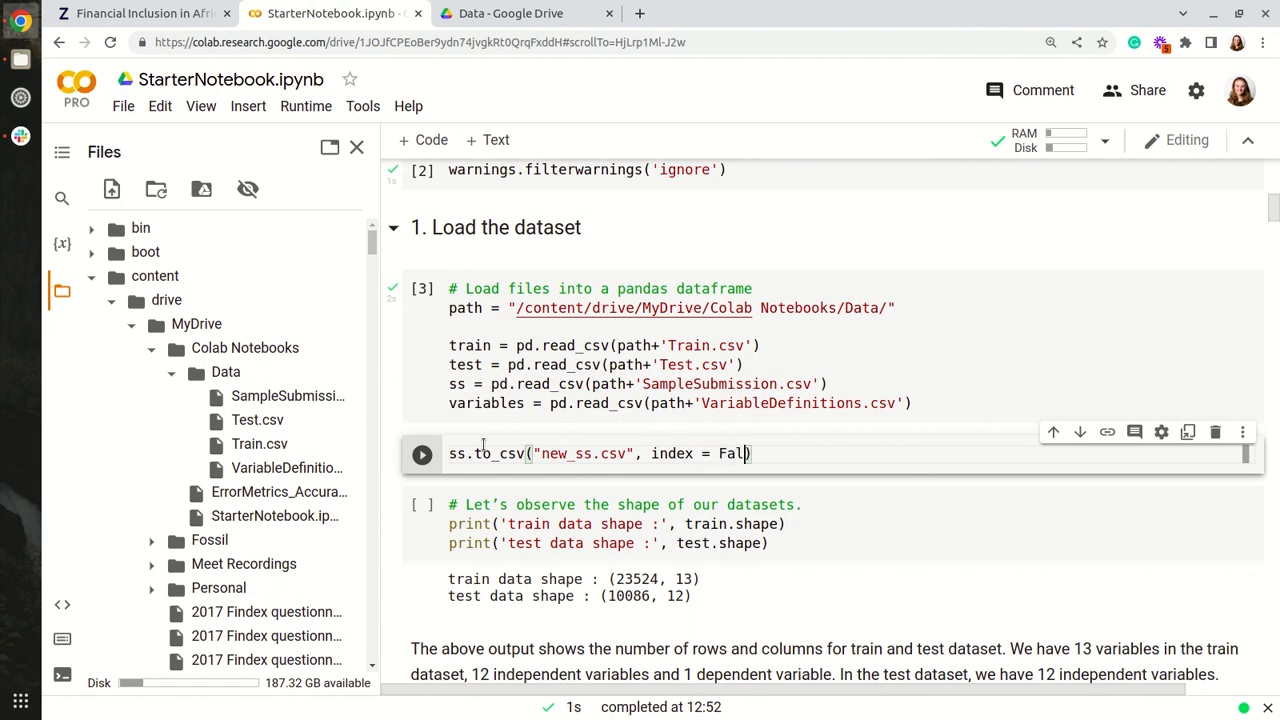
pyautogui.write('se')
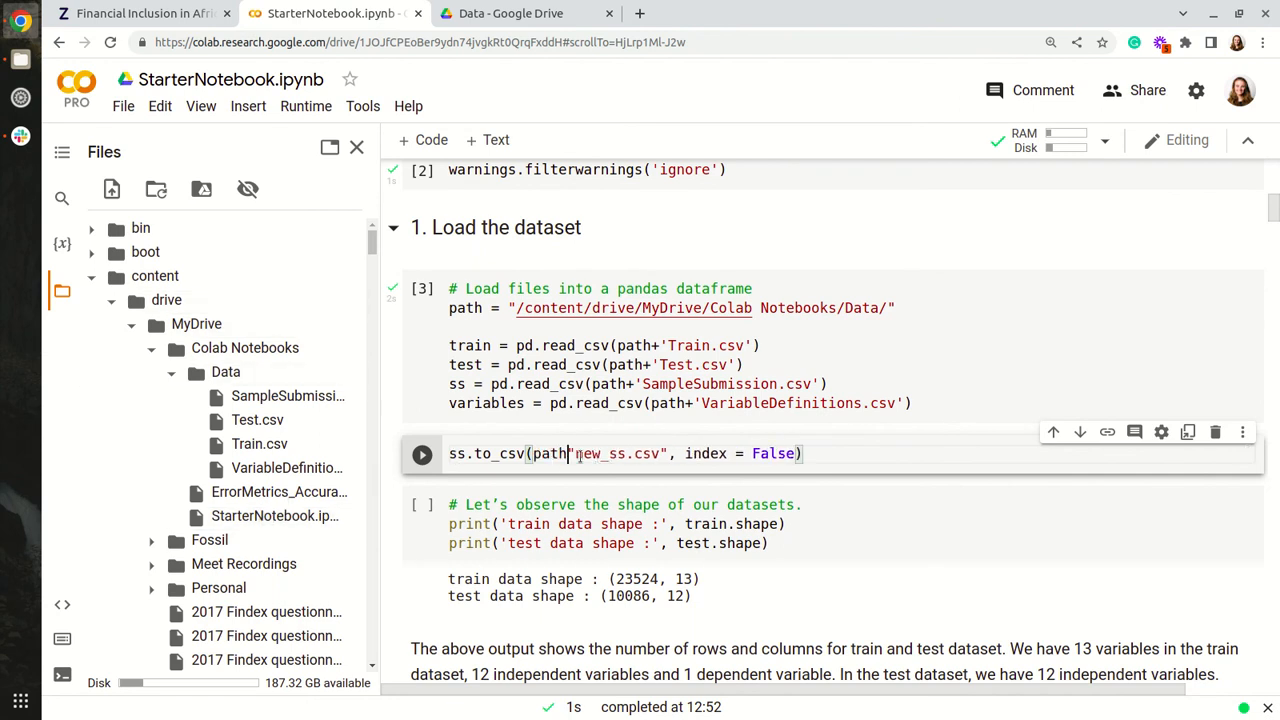
# Step: Run the new_ss.csv export cell and switch to Drive's Data folder to check for the file
pyautogui.click(420, 452)
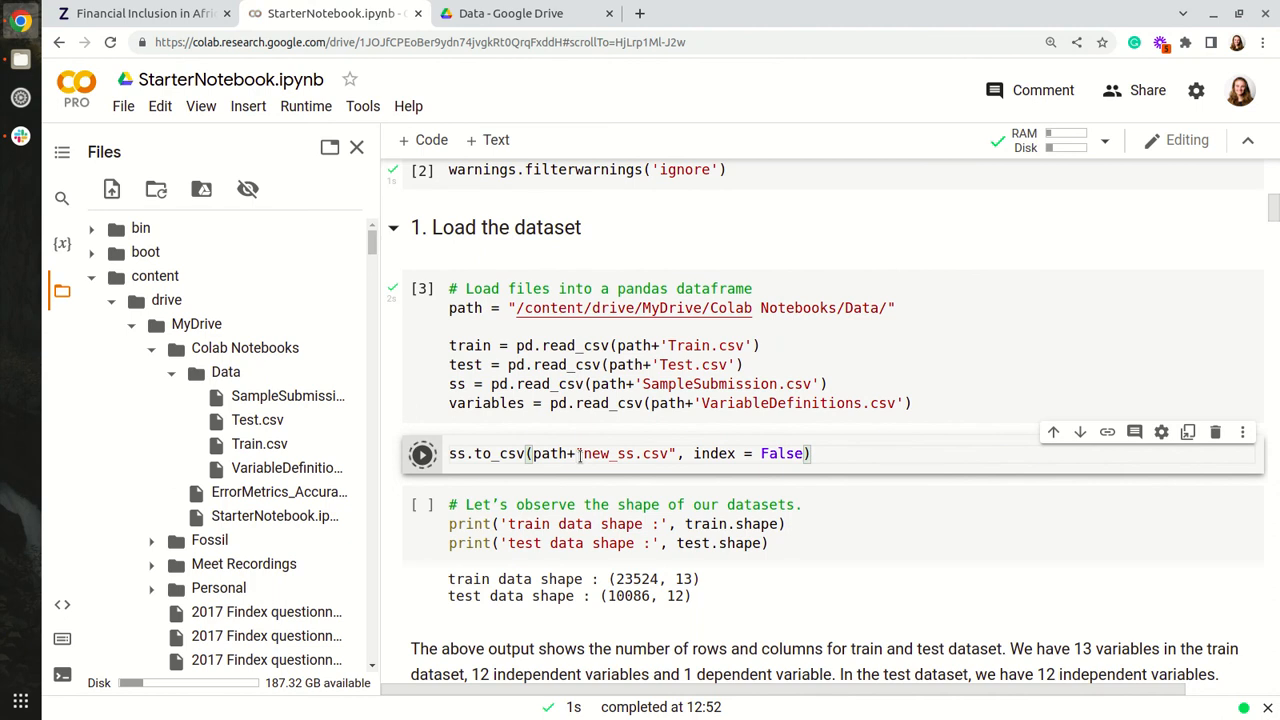
pyautogui.click(420, 452)
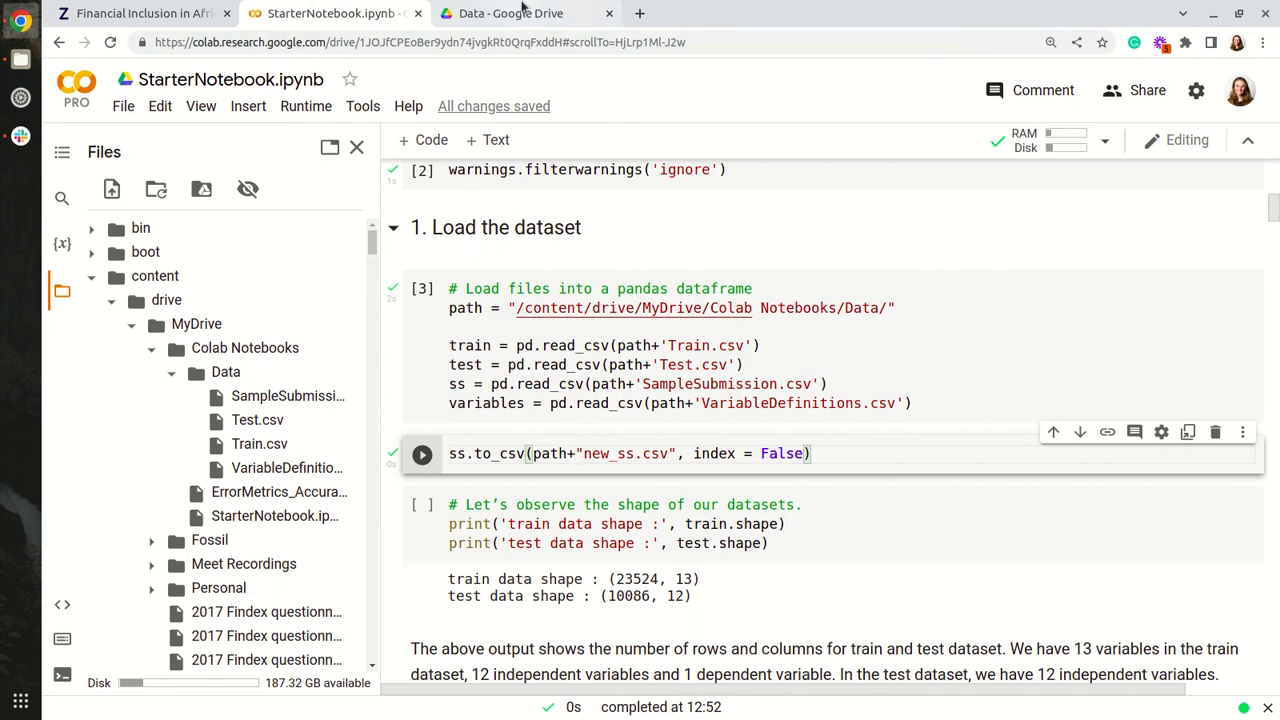
pyautogui.click(510, 12)
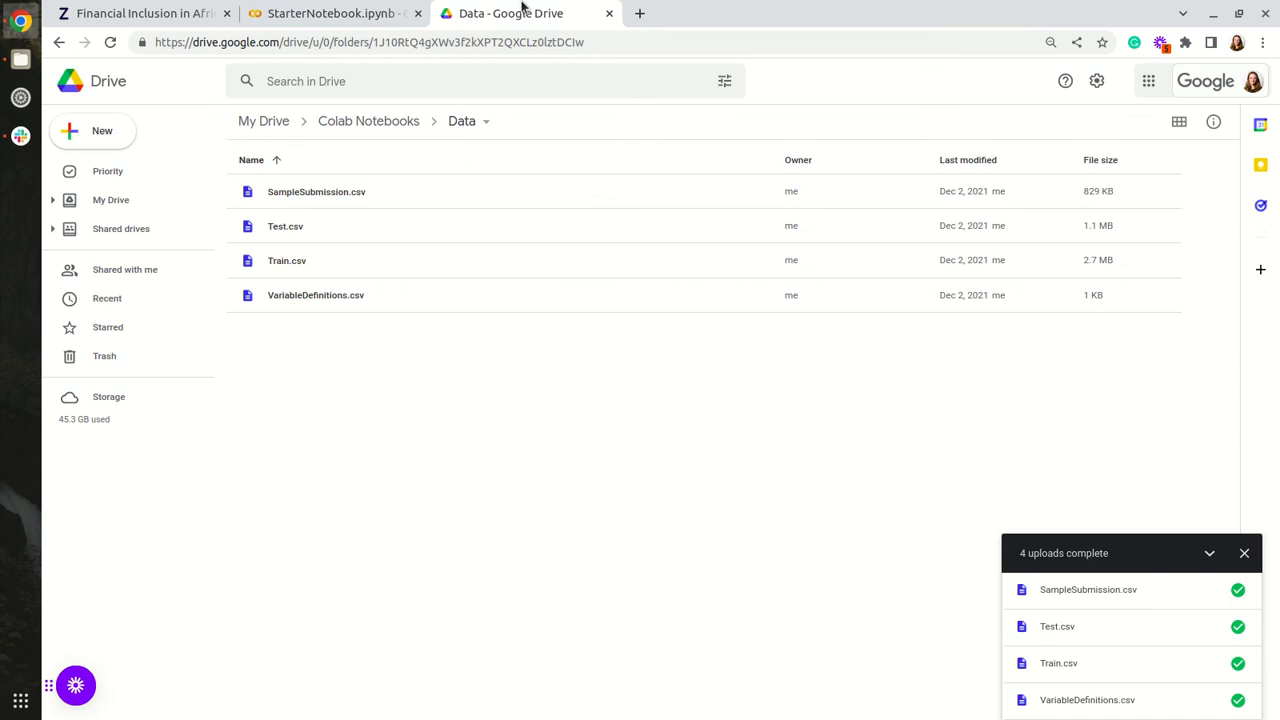
pyautogui.moveTo(370, 122)
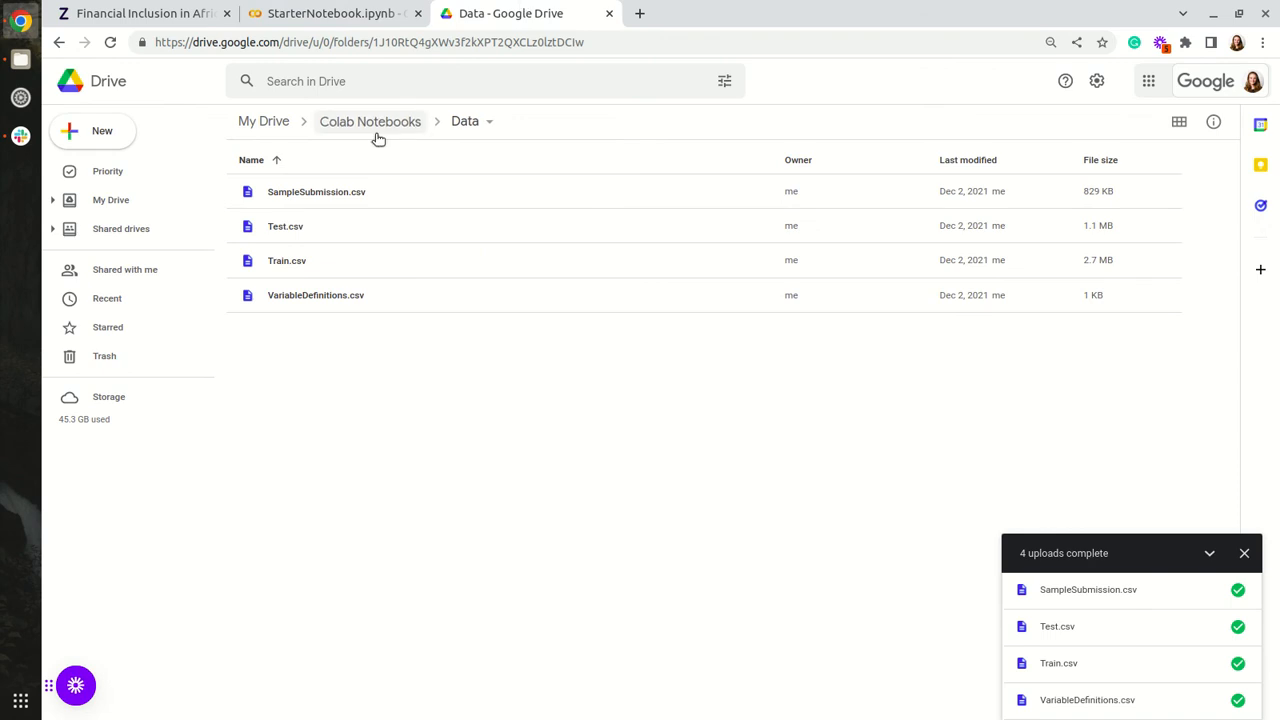